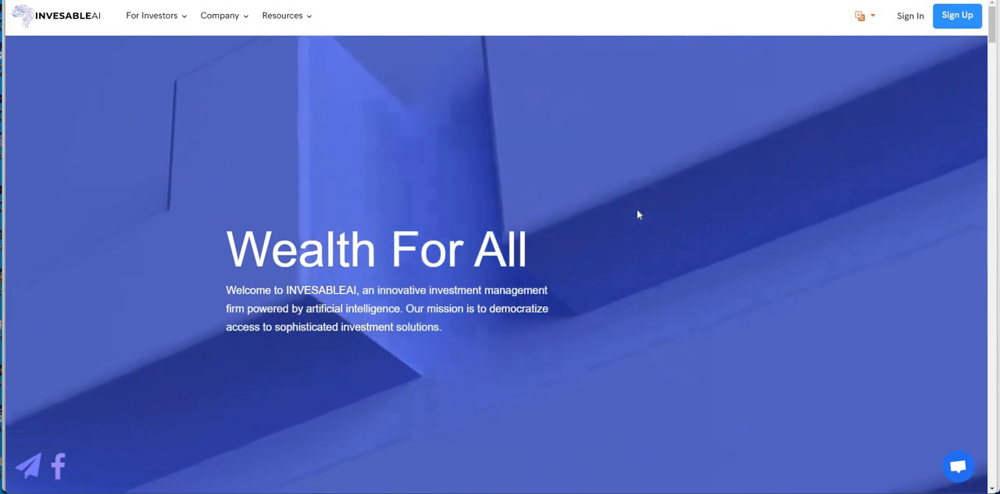
mouse_move(635, 258)
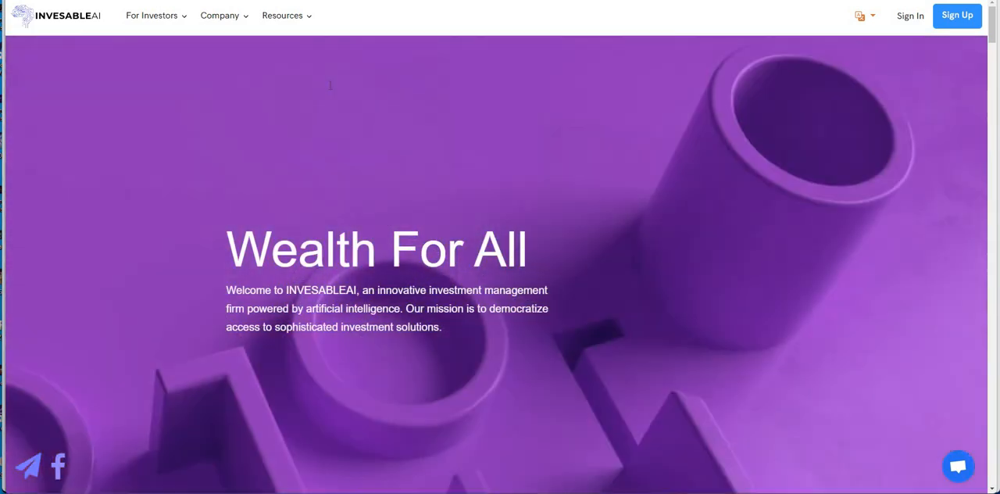
Step: Search chats for 'inves' and scroll through the INVESABLEAI group's withdrawal complaints
click(958, 465)
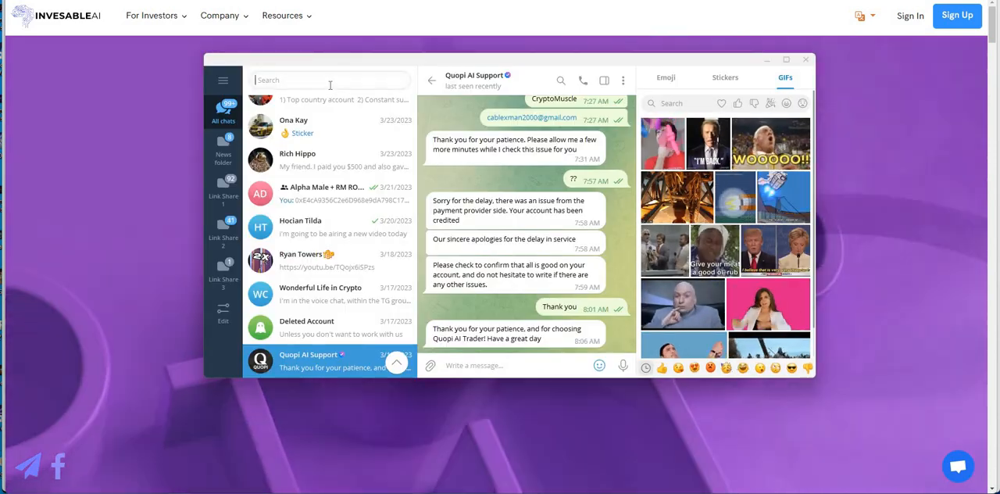
text(inves)
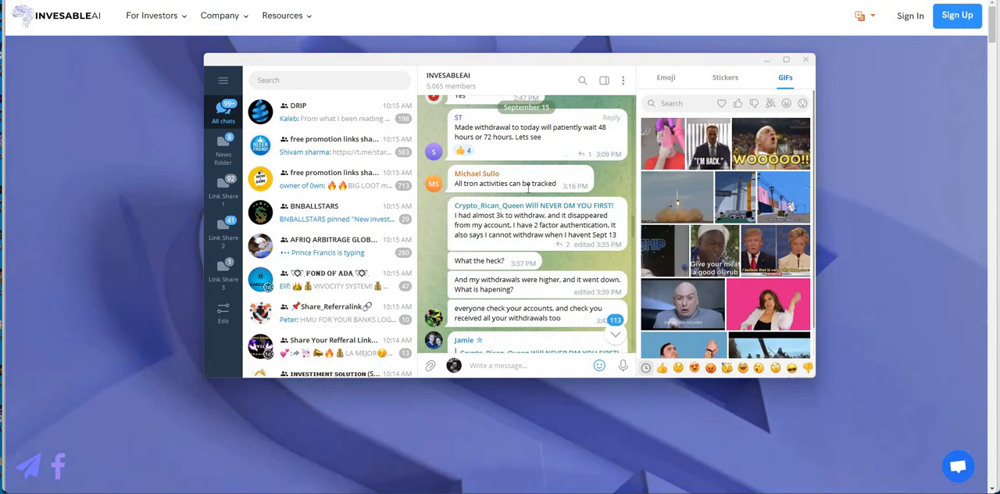
scroll(down, 3)
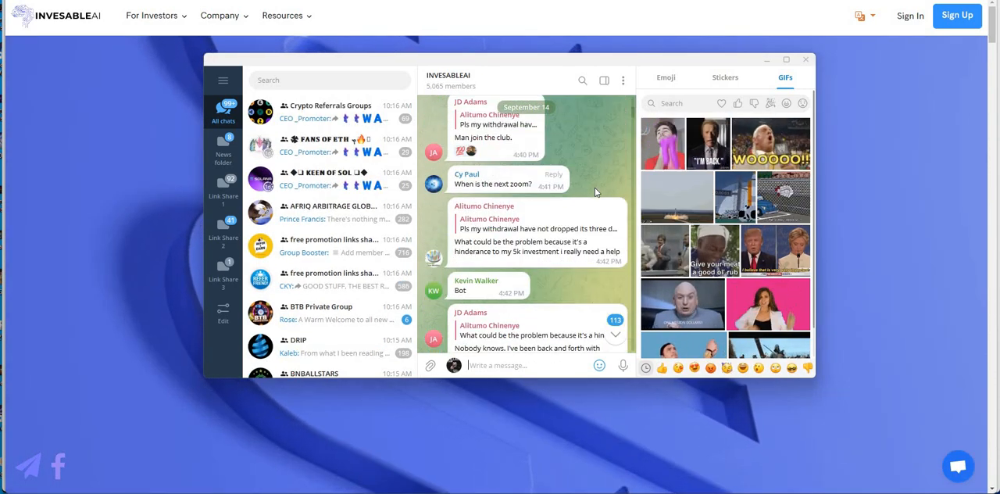
scroll(down, 3)
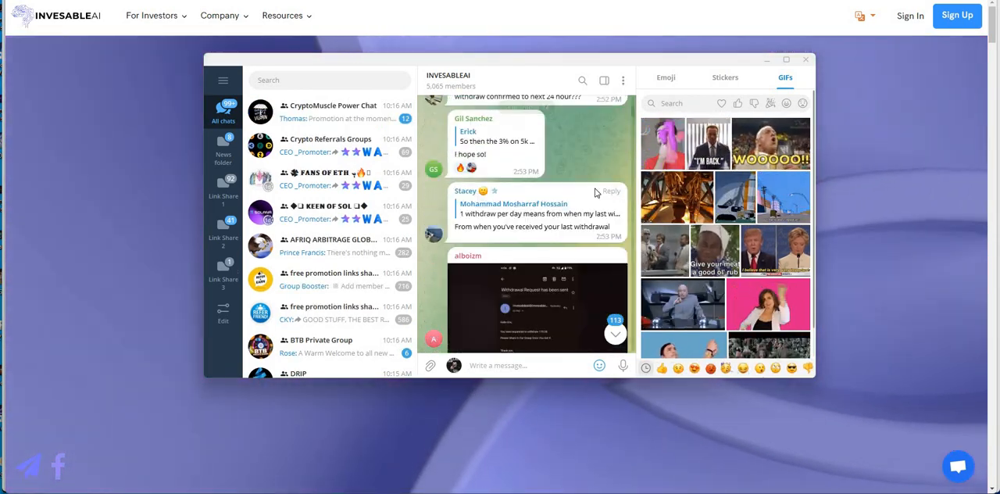
scroll(down, 3)
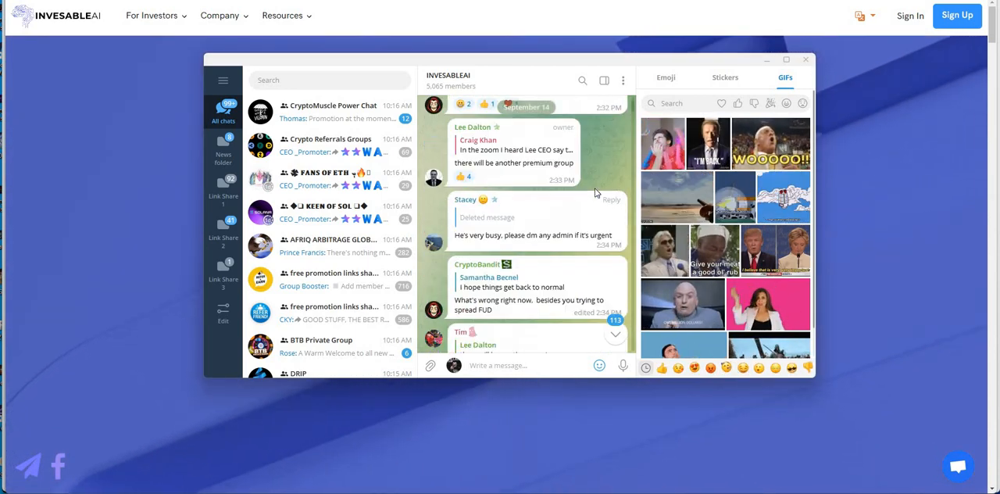
scroll(down, 3)
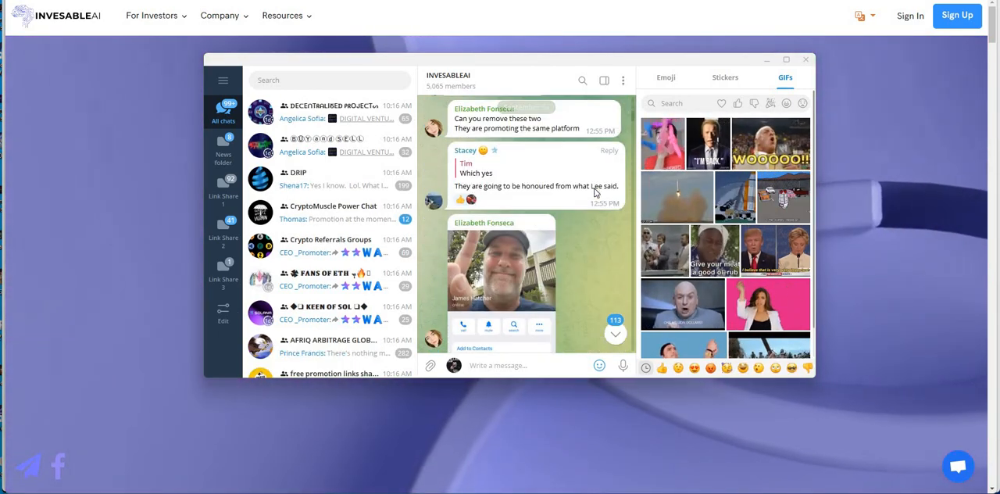
scroll(down, 3)
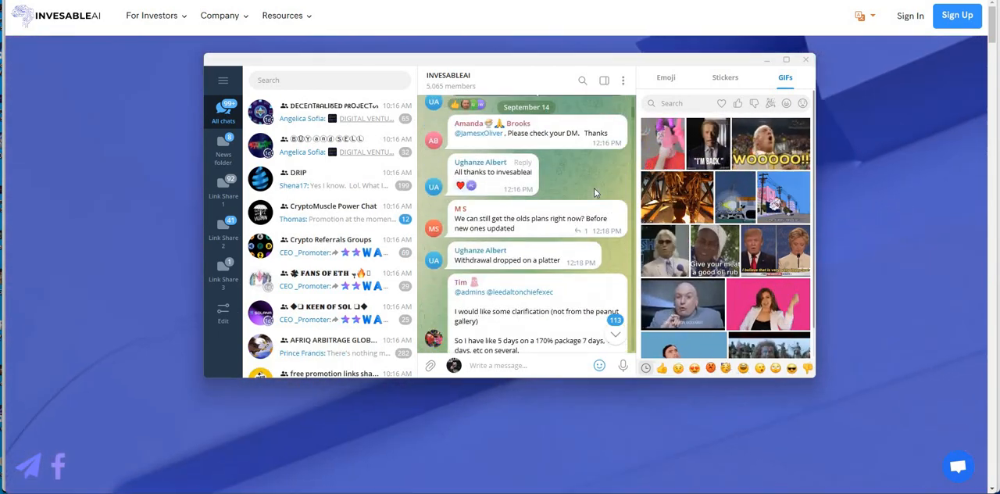
scroll(down, 3)
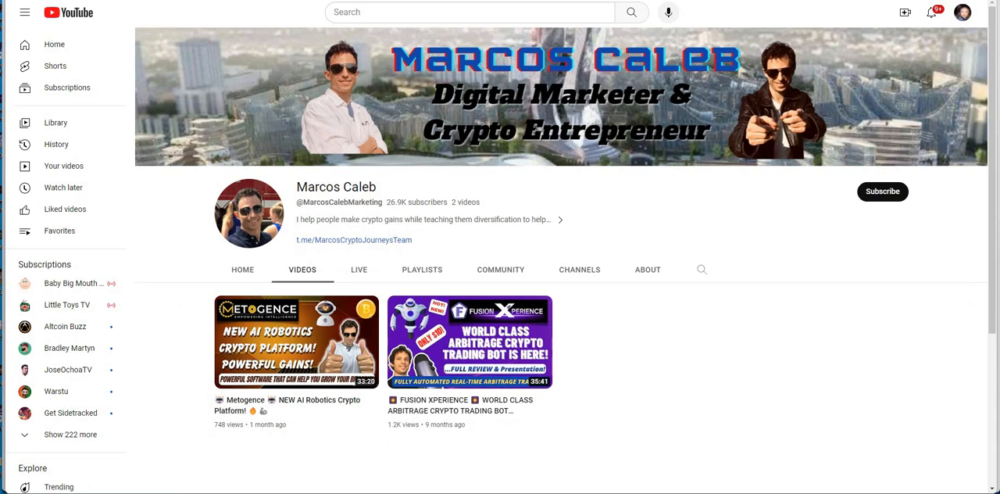
mouse_move(636, 491)
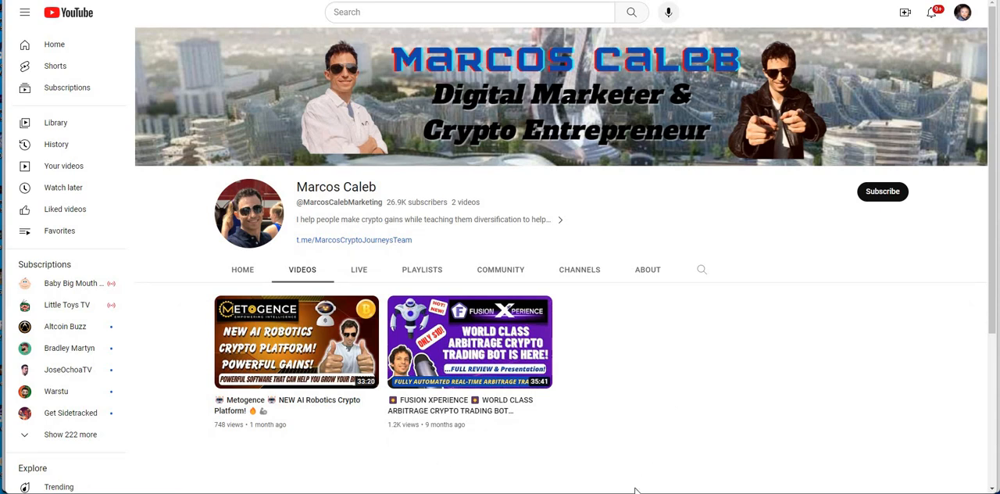
mouse_move(216, 390)
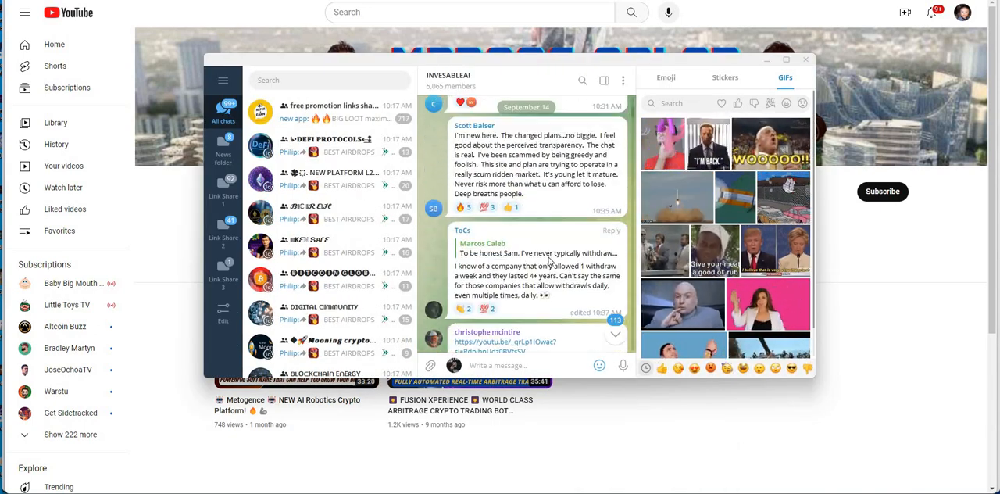
Step: Scroll the INVESABLEAI group back to its older September 14 messages
scroll(down, 3)
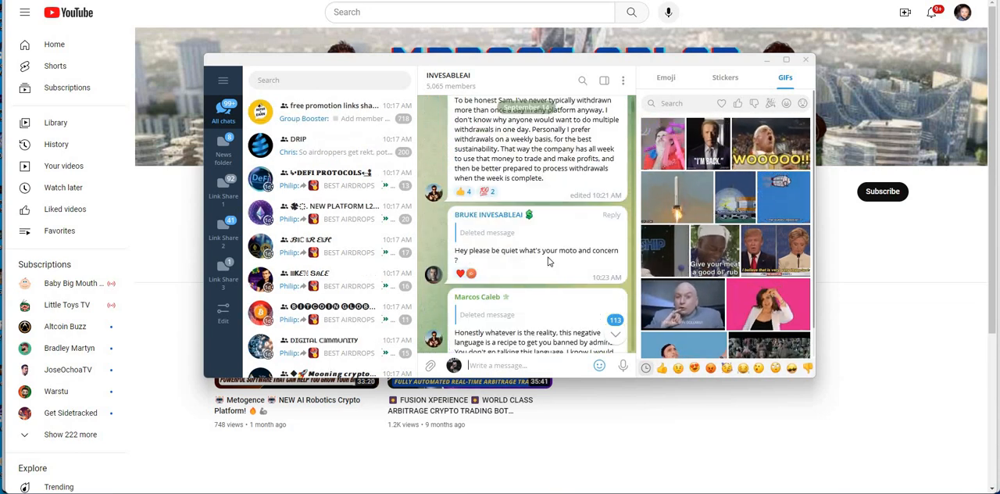
scroll(down, 3)
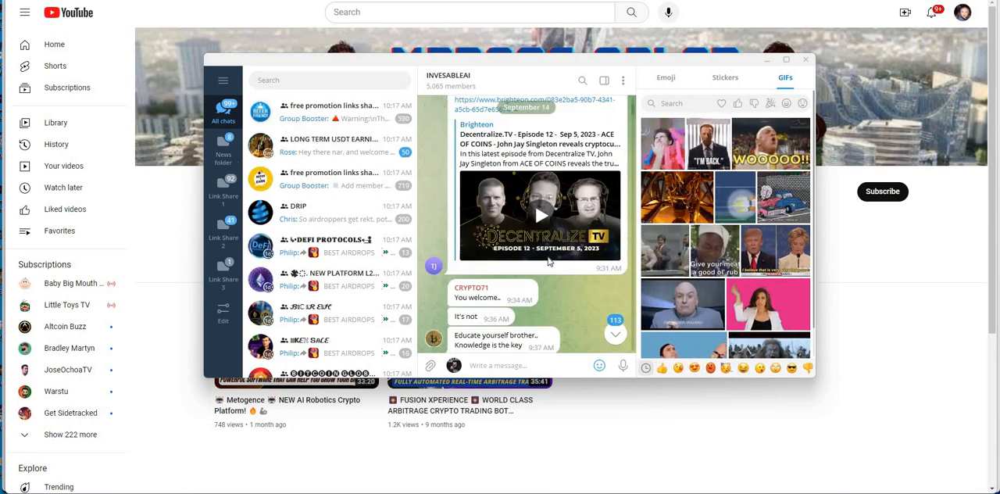
scroll(down, 3)
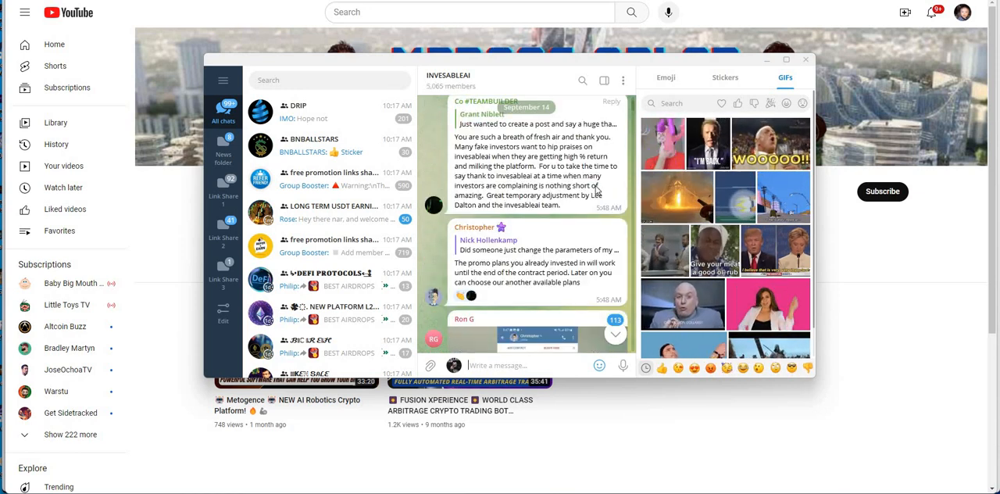
scroll(down, 3)
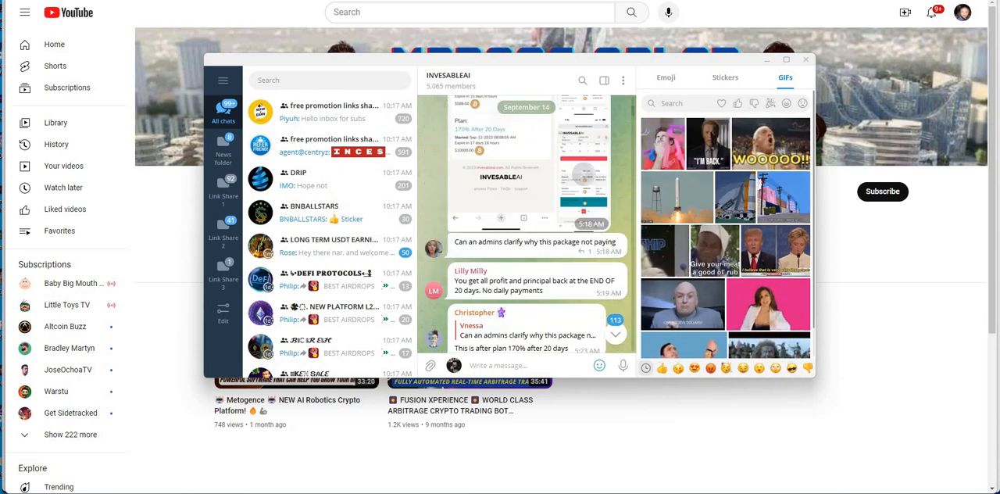
scroll(down, 3)
text(lee)
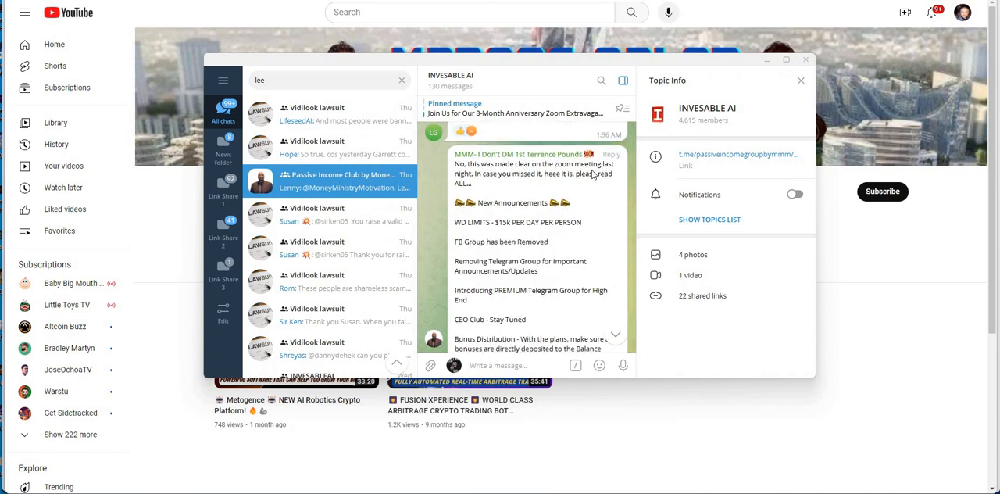
Step: Scroll through the plans post, withdrawal limits message and official INVESABLEAI group link reply
scroll(down, 3)
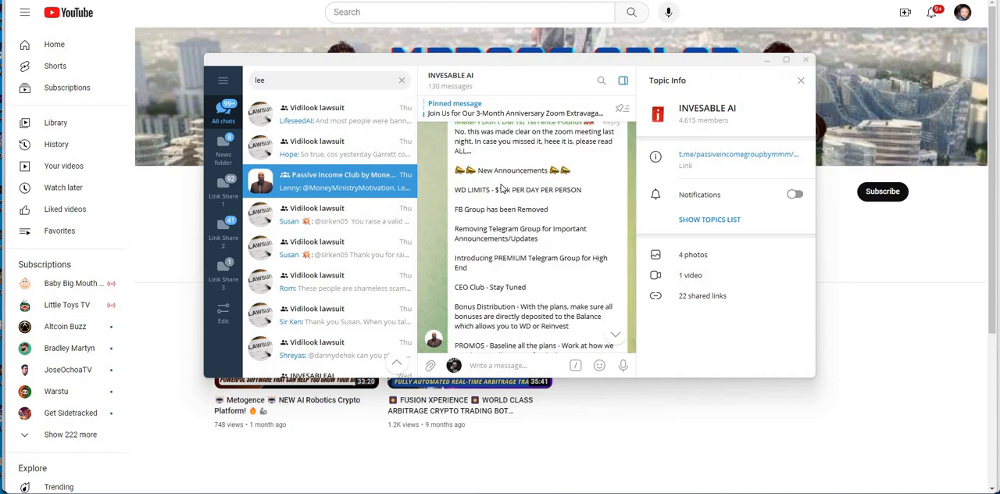
scroll(down, 3)
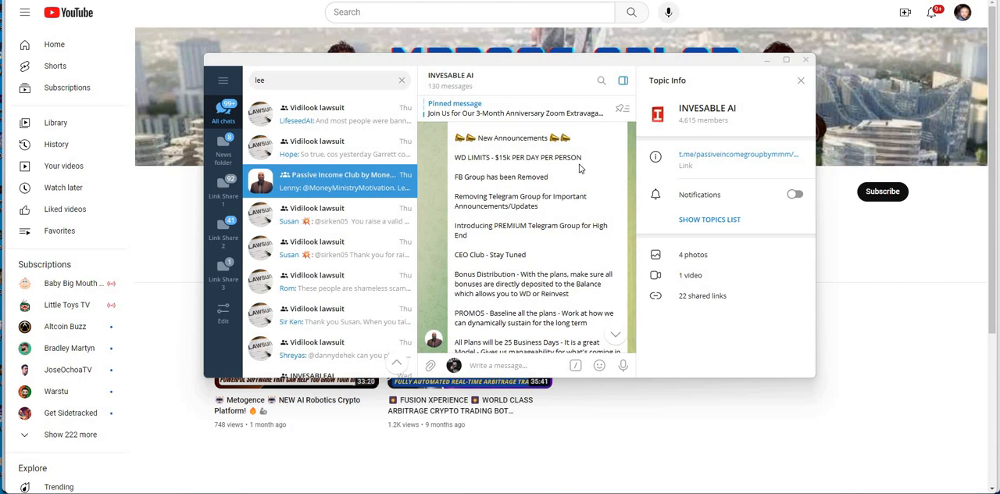
mouse_move(558, 189)
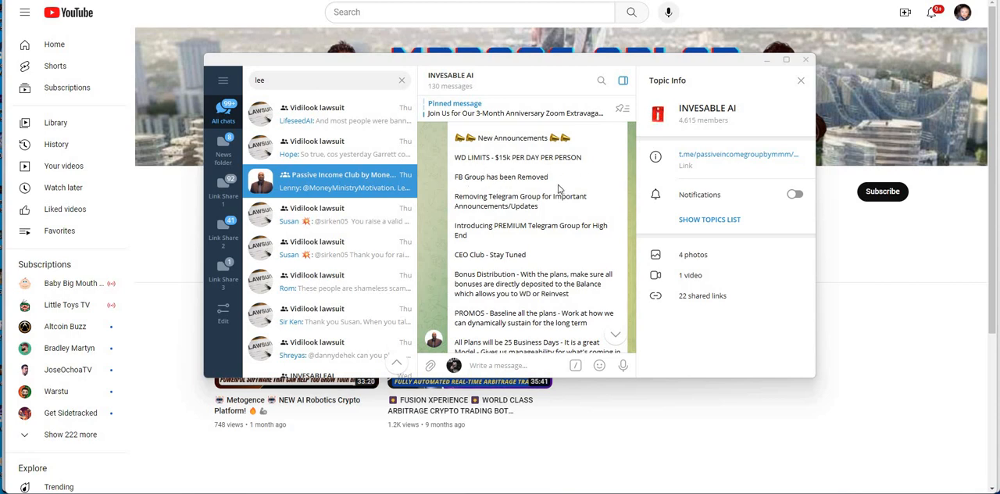
mouse_move(475, 185)
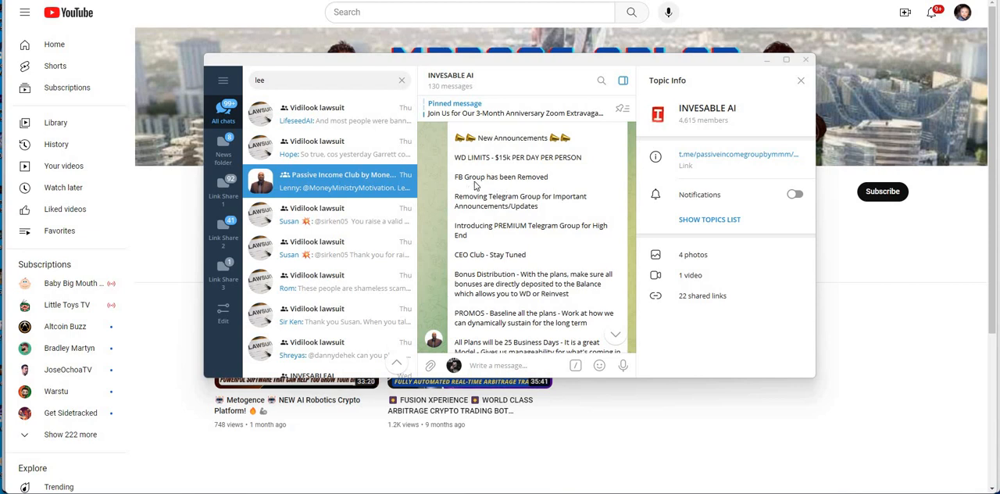
scroll(down, 3)
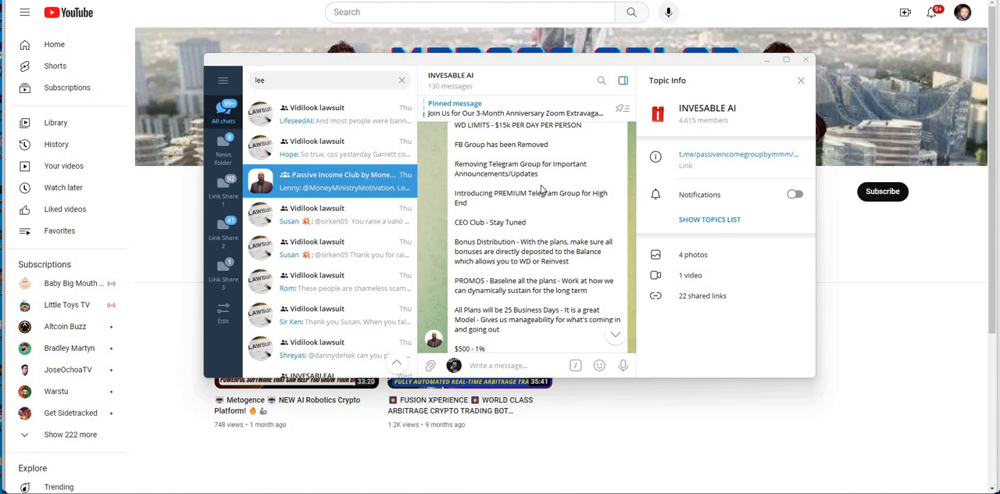
scroll(down, 3)
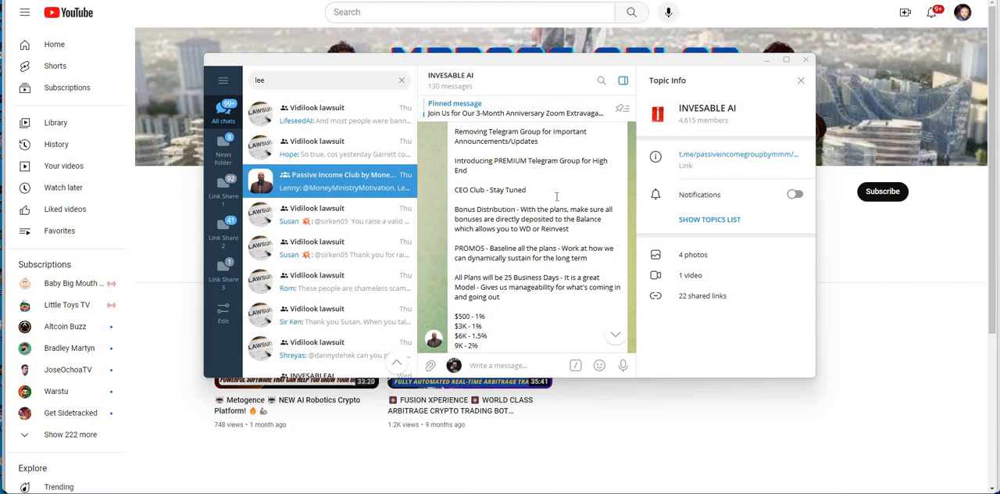
scroll(down, 3)
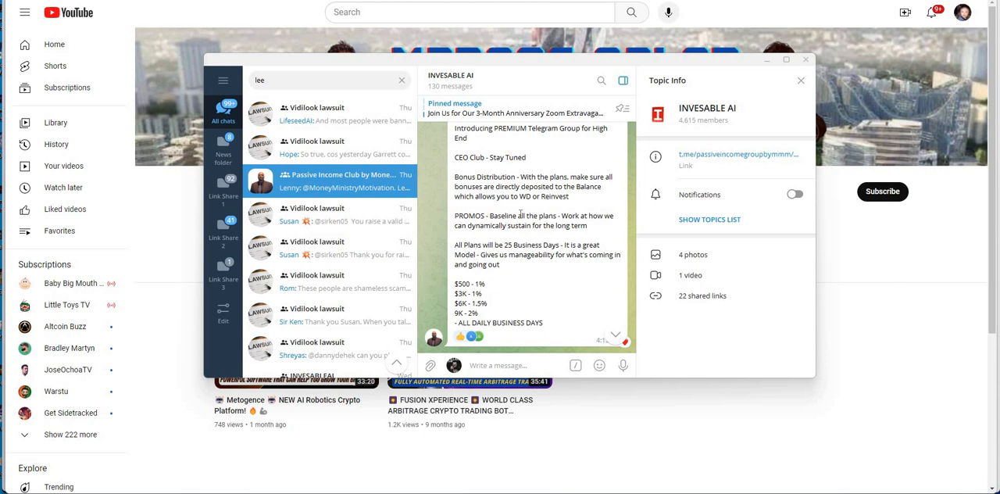
scroll(down, 3)
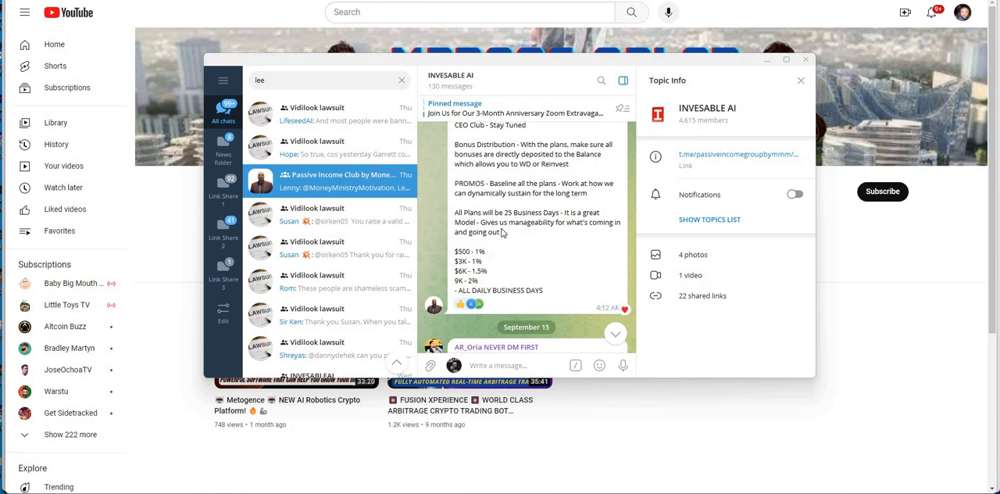
mouse_move(535, 249)
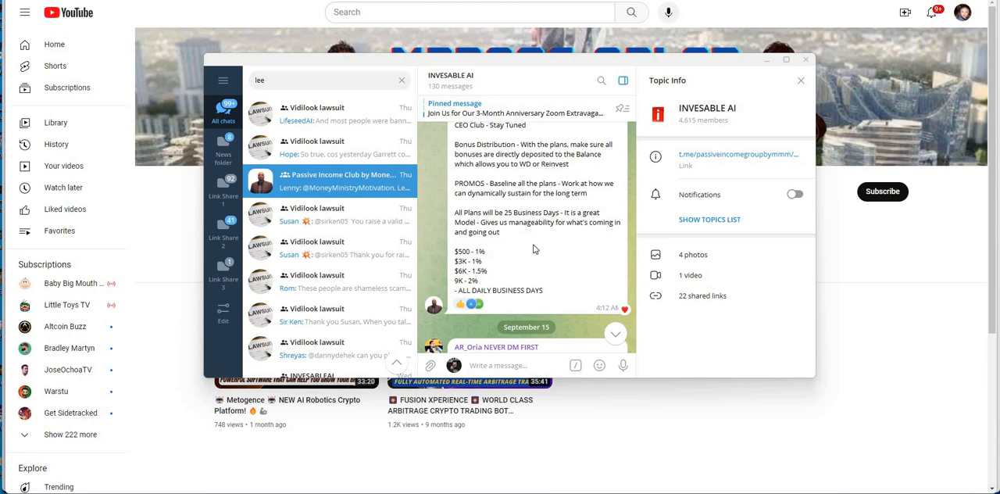
mouse_move(609, 236)
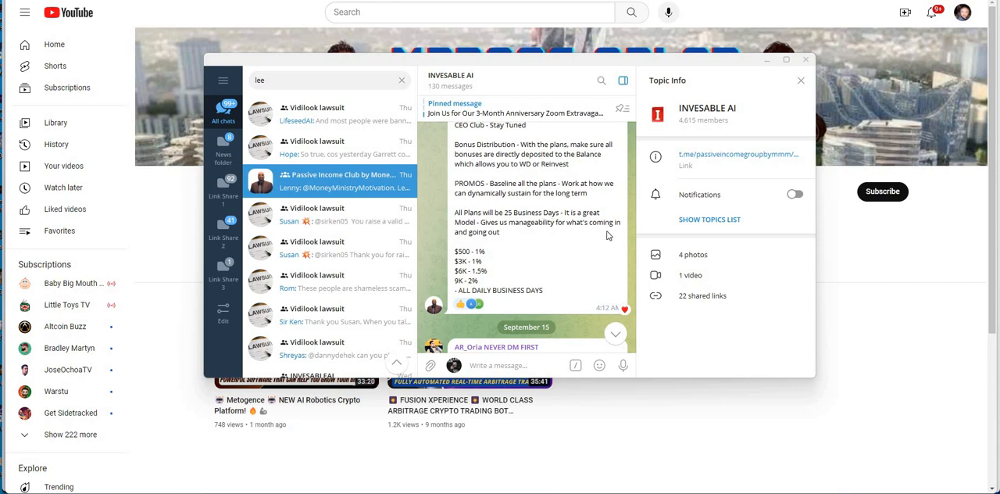
mouse_move(496, 205)
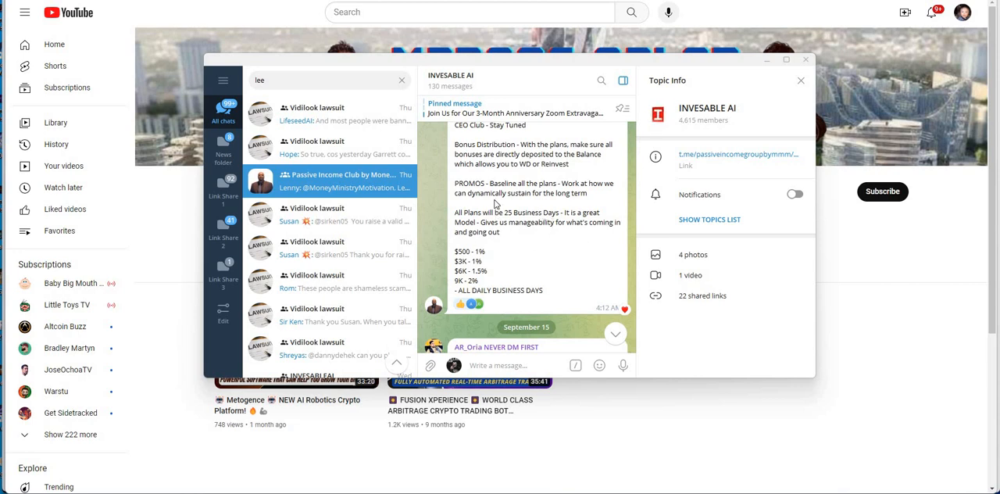
scroll(down, 3)
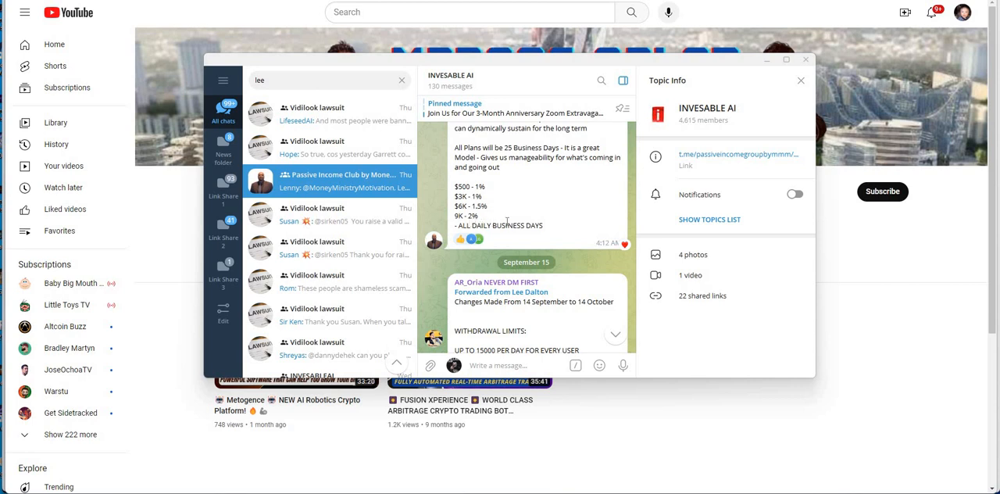
mouse_move(566, 234)
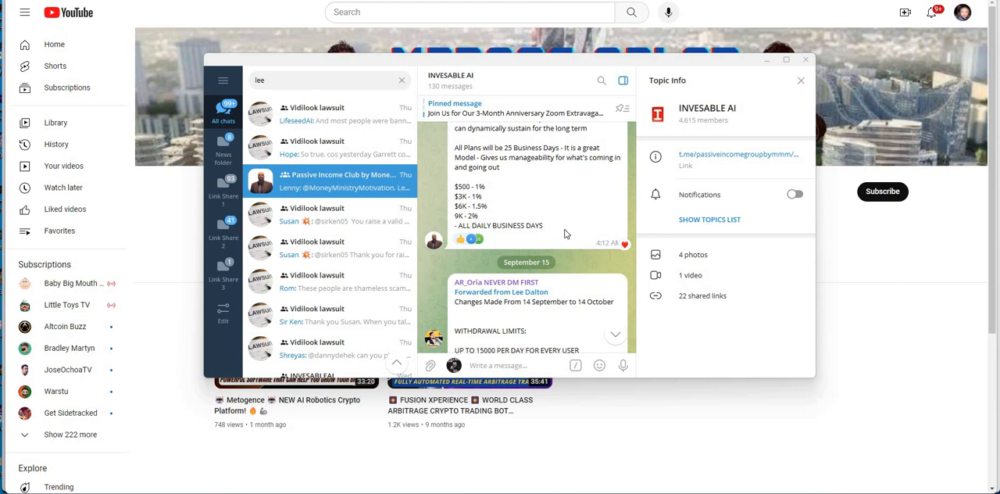
scroll(down, 3)
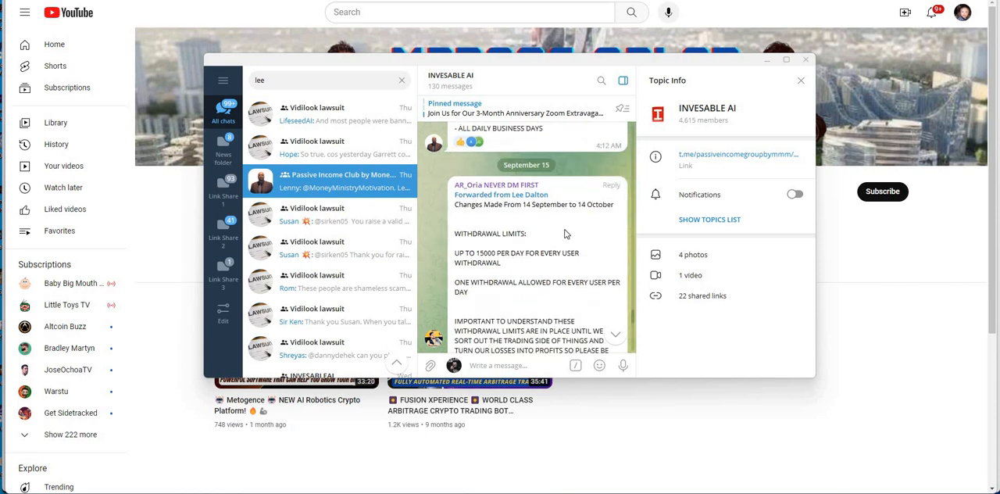
scroll(down, 3)
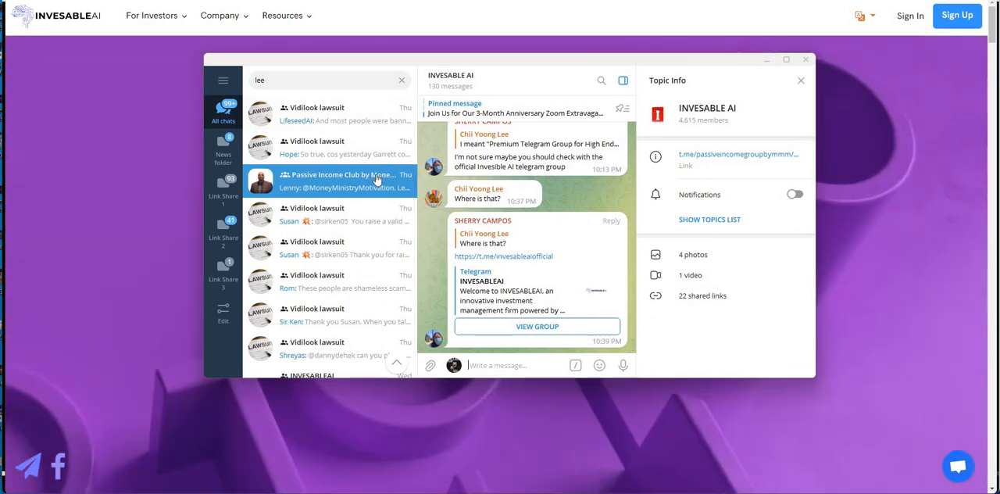
Step: Search 'inv' and read the 5,065-member INVESABLEAI group's September 16 messages
click(402, 80)
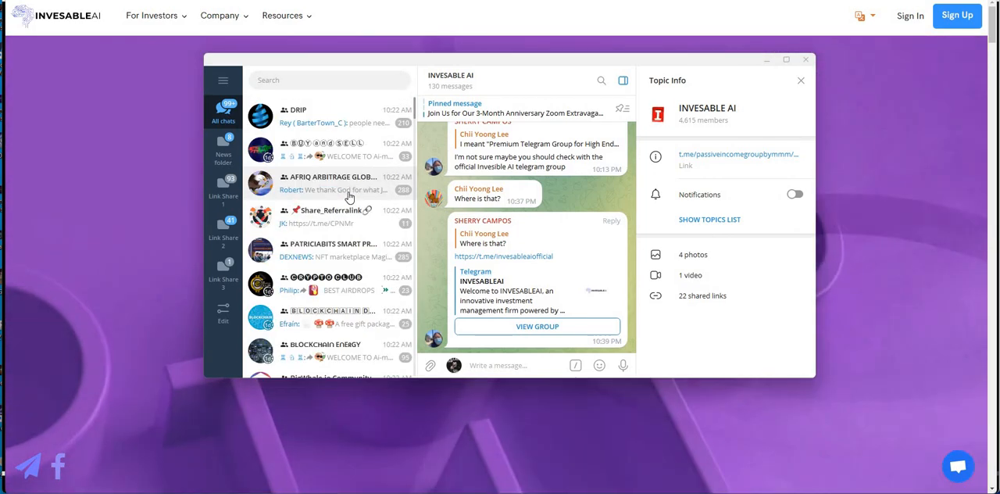
scroll(down, 3)
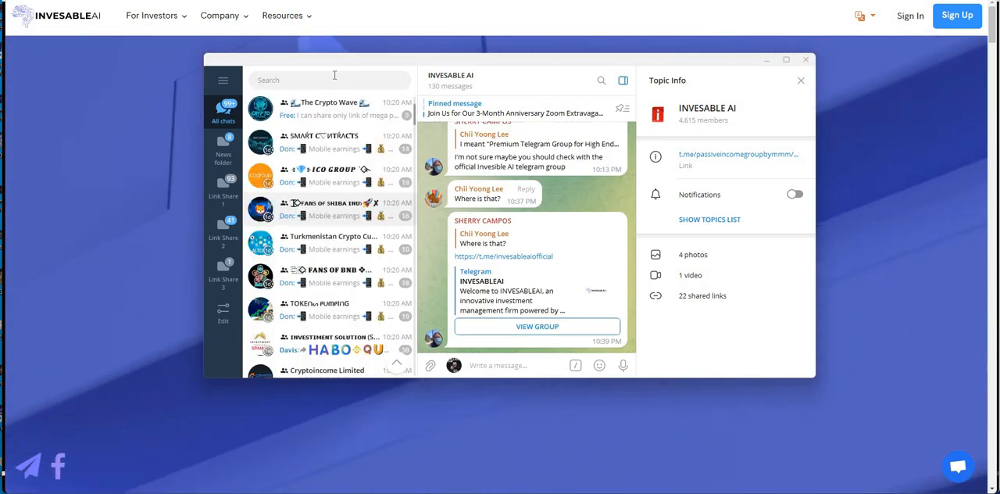
scroll(down, 3)
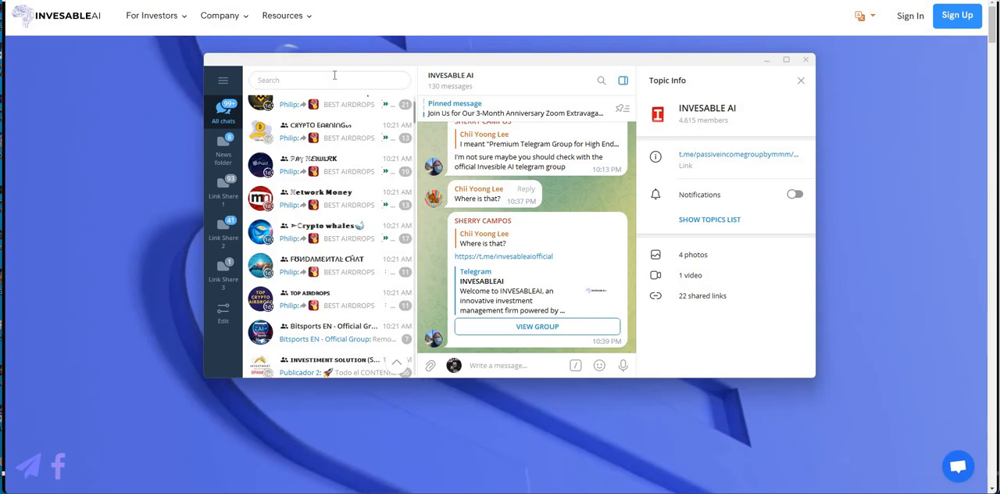
text(inv)
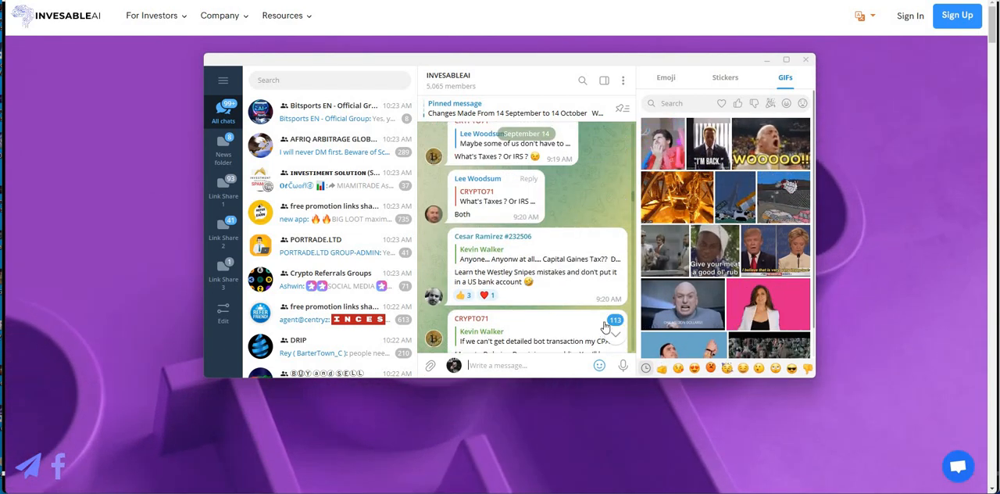
scroll(down, 3)
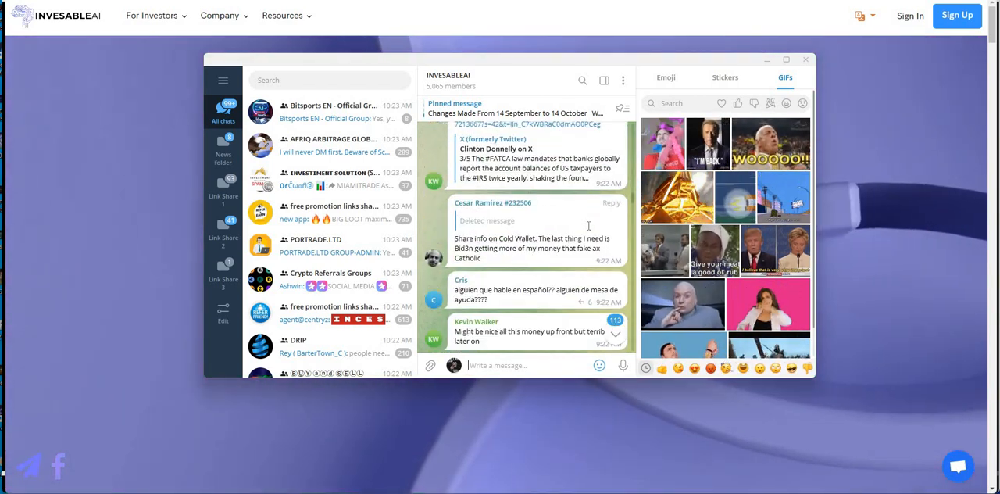
scroll(down, 3)
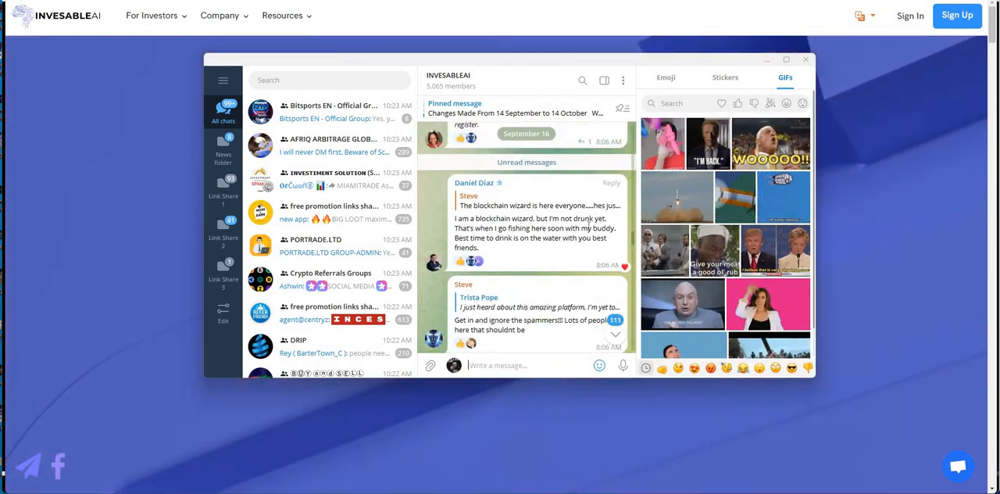
scroll(down, 3)
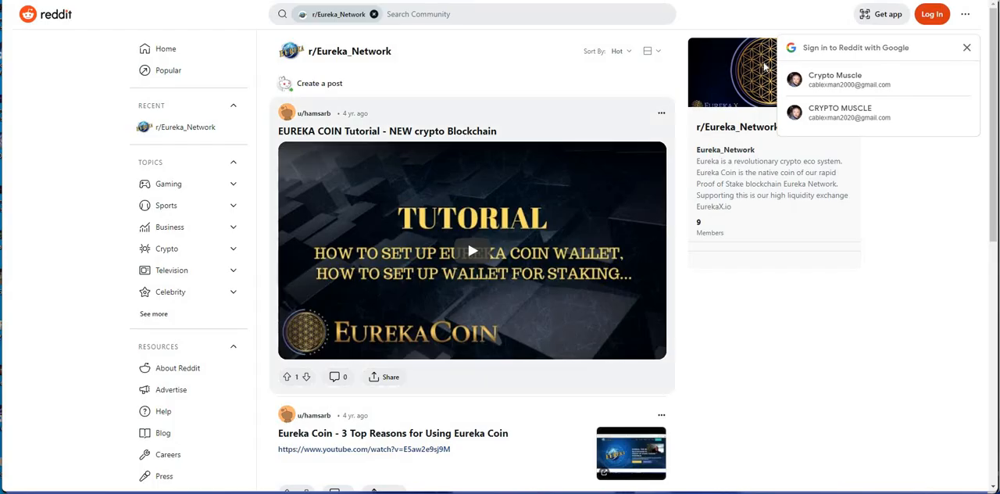
Step: Return to the 'eureka polaris crypto' image results and preview the Reddit Polaris image
click(967, 48)
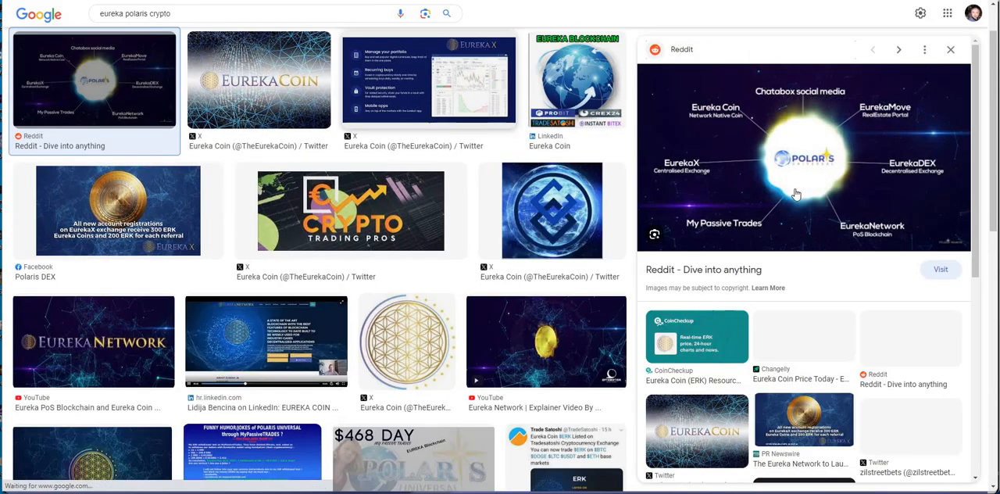
scroll(down, 3)
text(e)
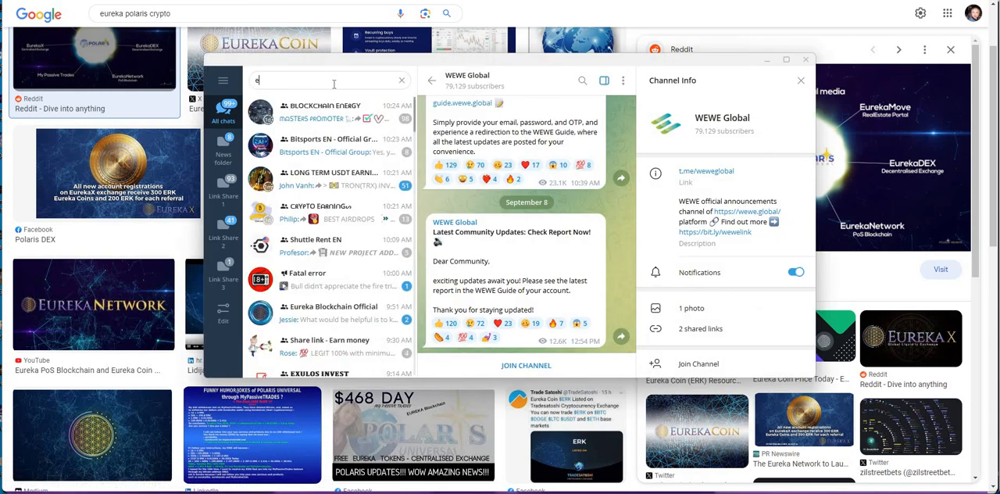
Step: Search 'le' and browse the Elevate Pass Official News channel's September posts
text(le)
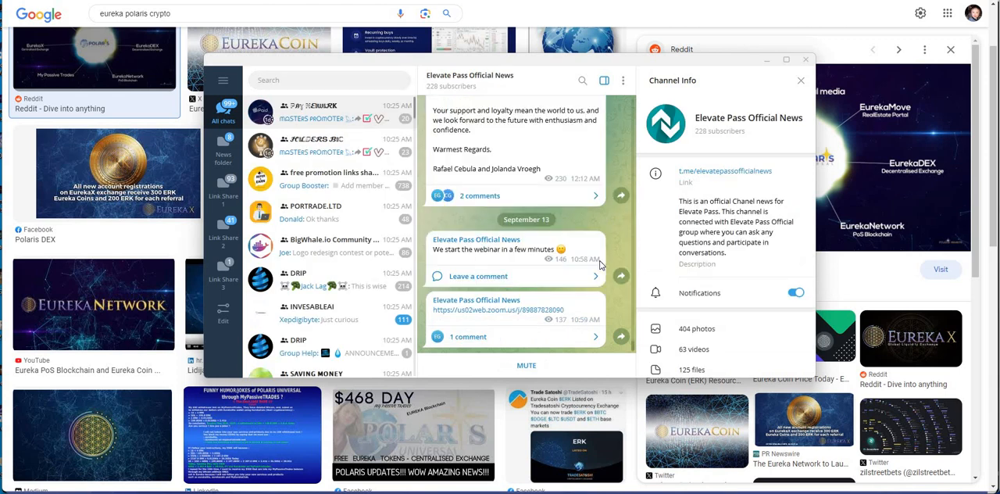
scroll(down, 3)
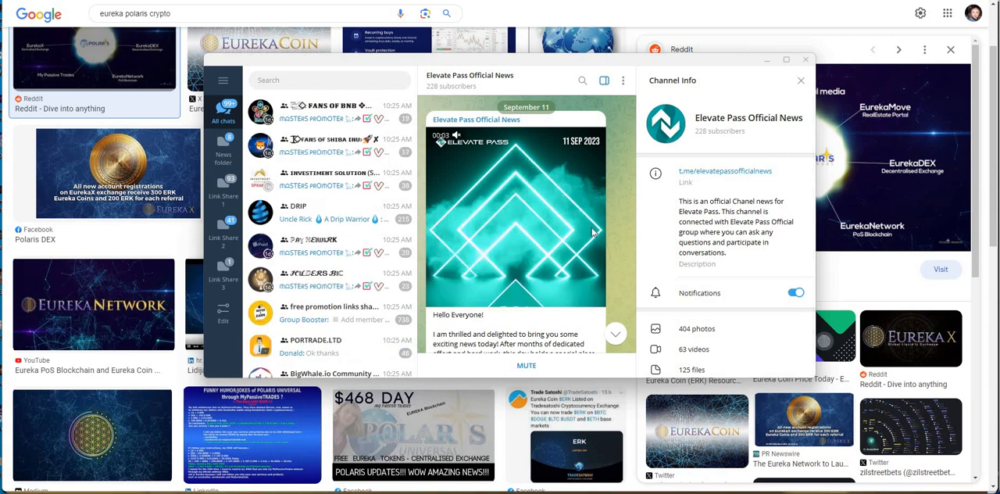
scroll(down, 3)
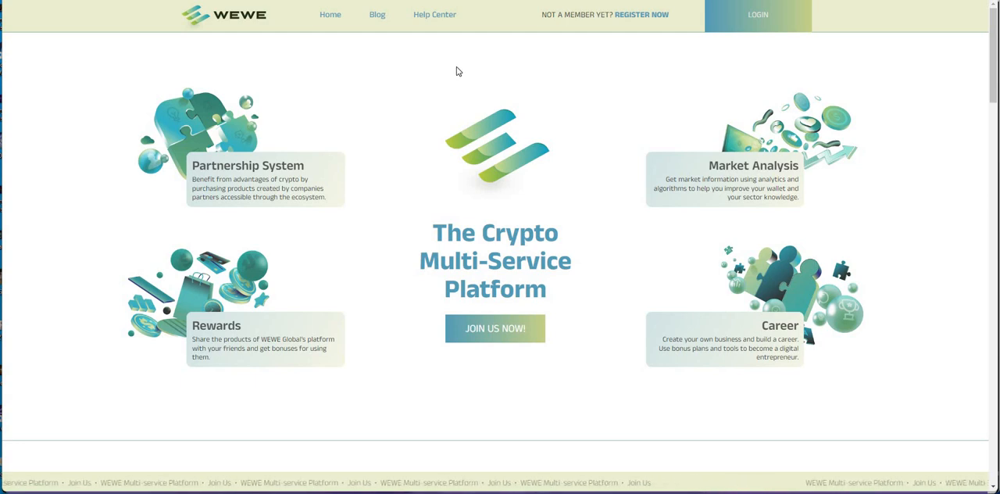
mouse_move(719, 106)
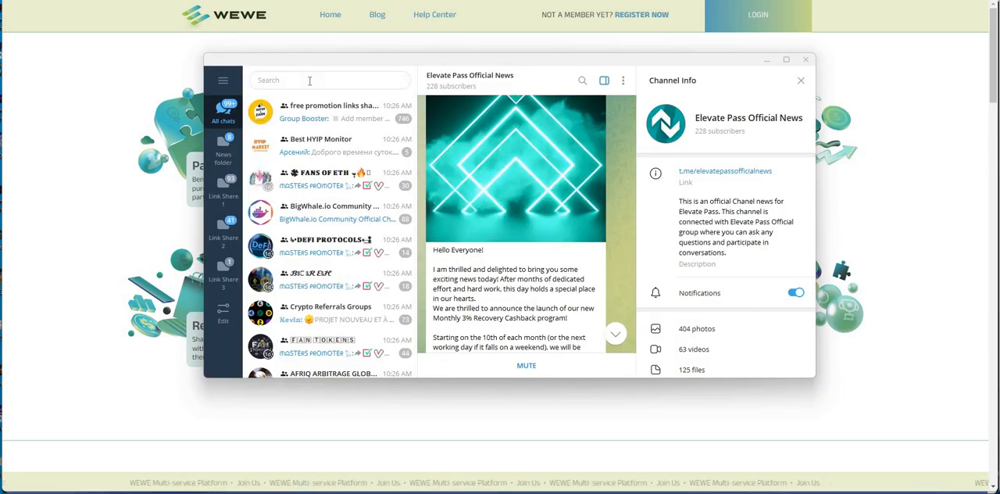
Step: Search 'imp' and open the ImpulsX Passive System group
text(imp)
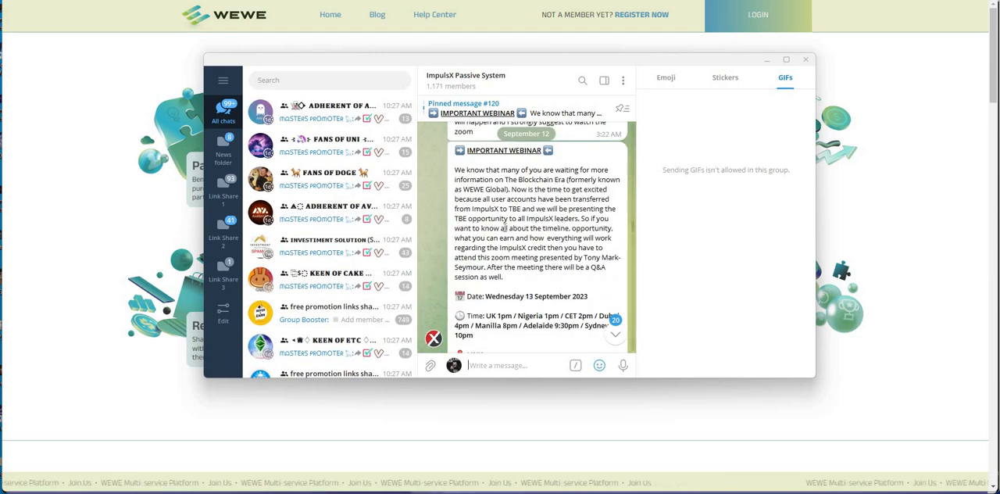
Step: Scroll past the IMPORTANT WEBINAR posts and Zoom link to the Unread messages divider
scroll(down, 3)
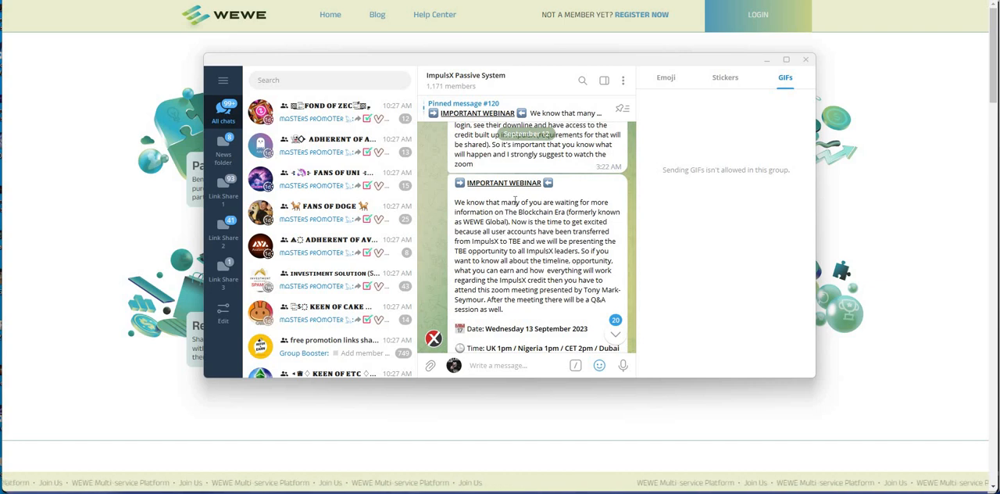
scroll(down, 3)
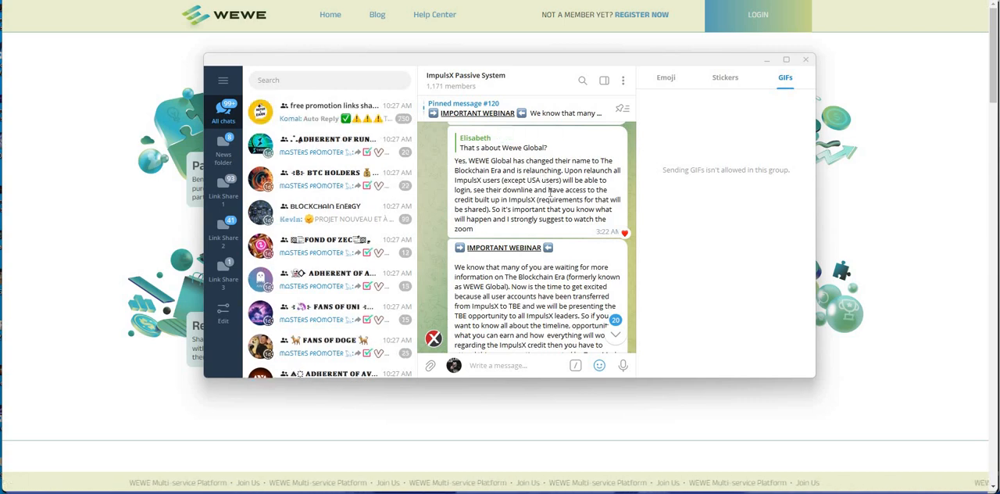
scroll(down, 3)
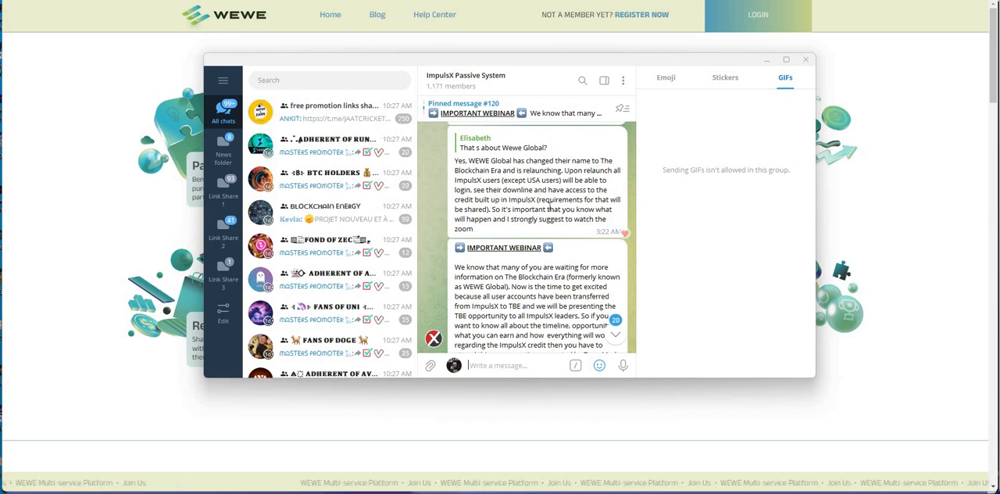
scroll(down, 3)
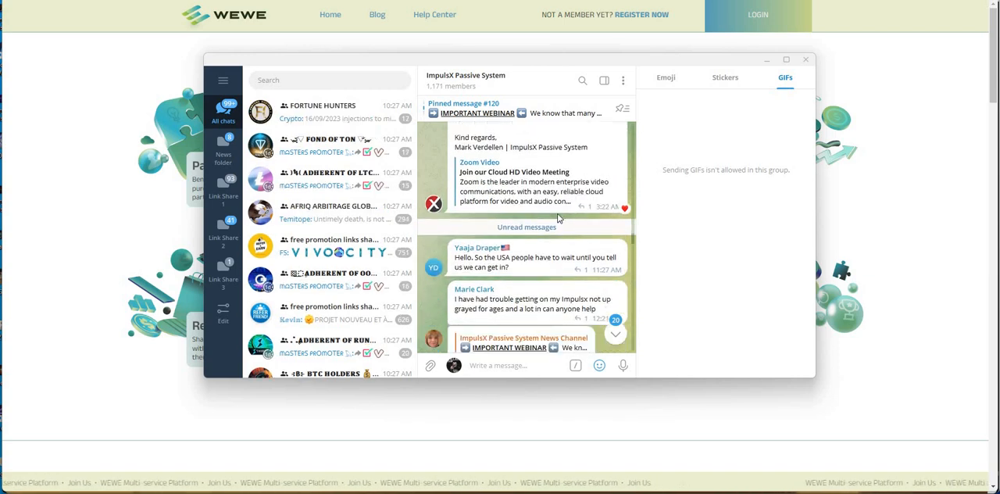
Step: Scroll through login complaints and owner replies to the USA users reply and recorded Zoom link
scroll(down, 3)
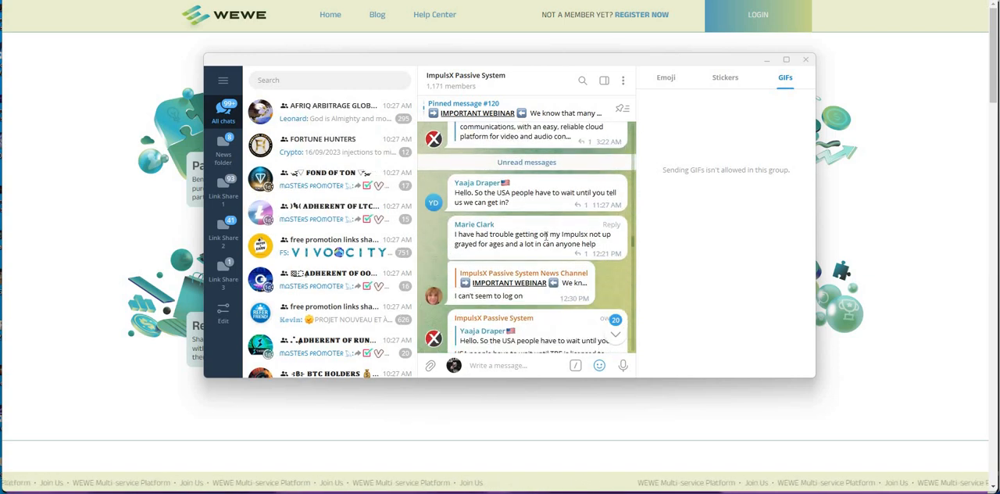
scroll(down, 3)
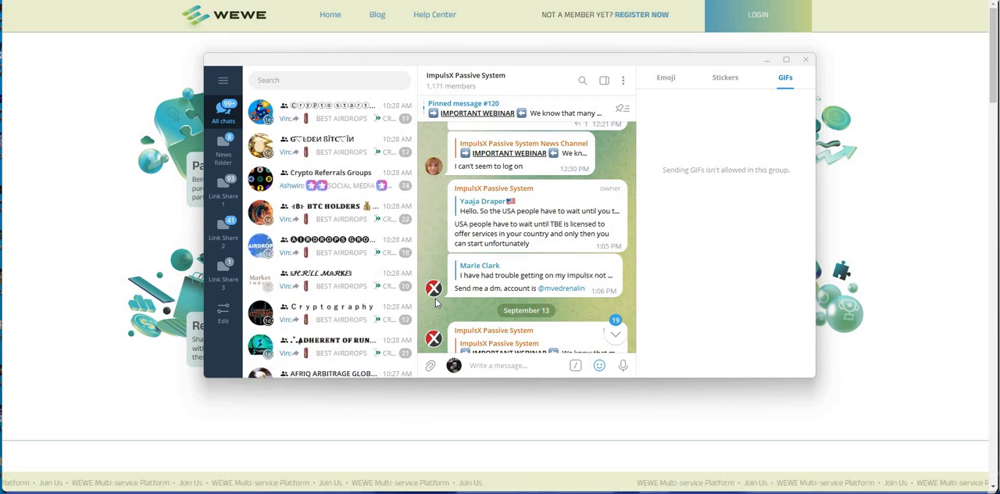
scroll(down, 3)
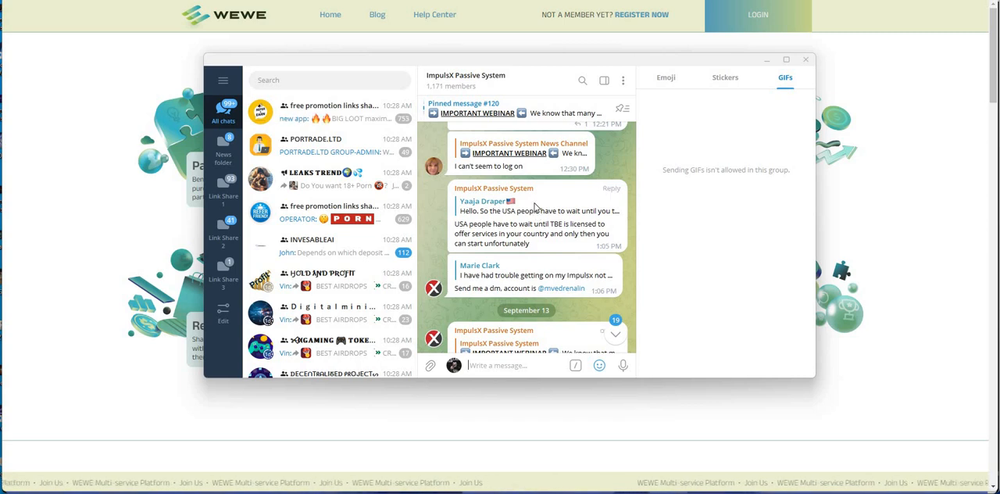
scroll(down, 3)
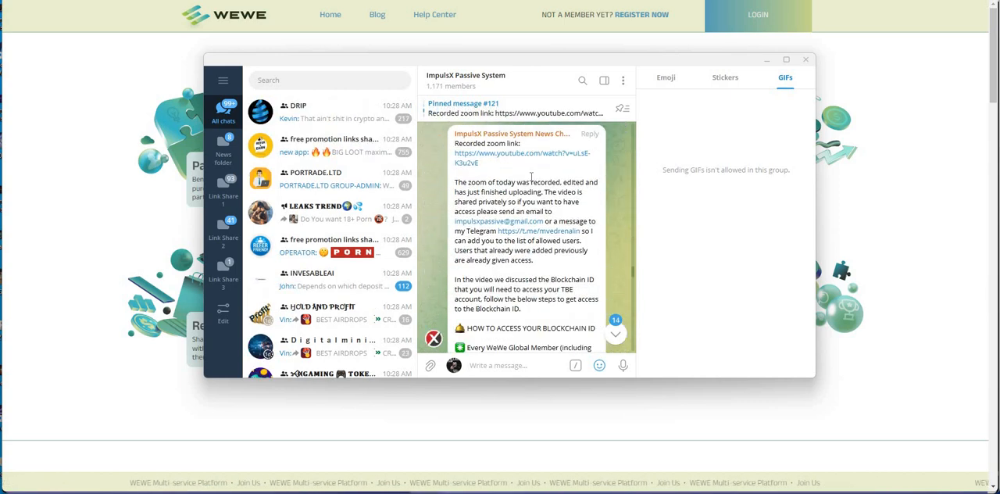
Step: Scroll to the ATTENTION ALL USERS post, reading Steps 1–5 through the Lyotrade step
scroll(down, 3)
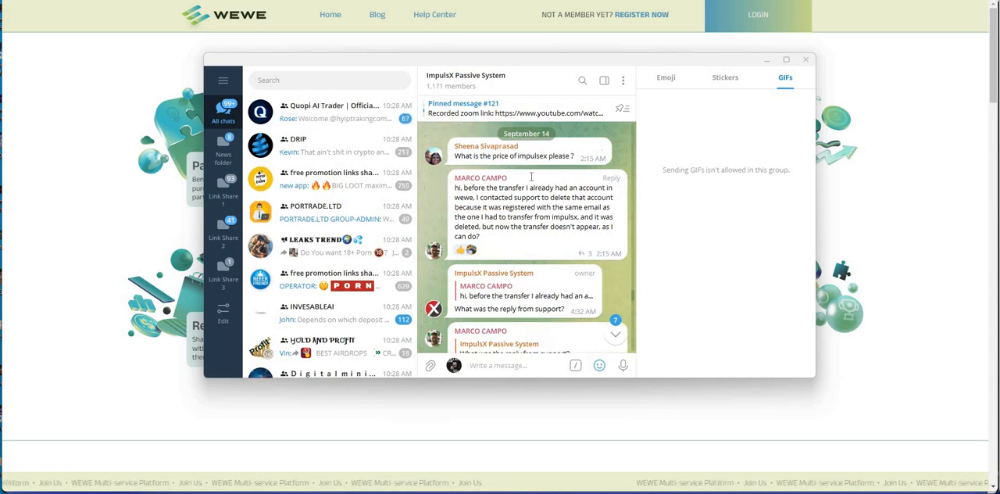
scroll(down, 3)
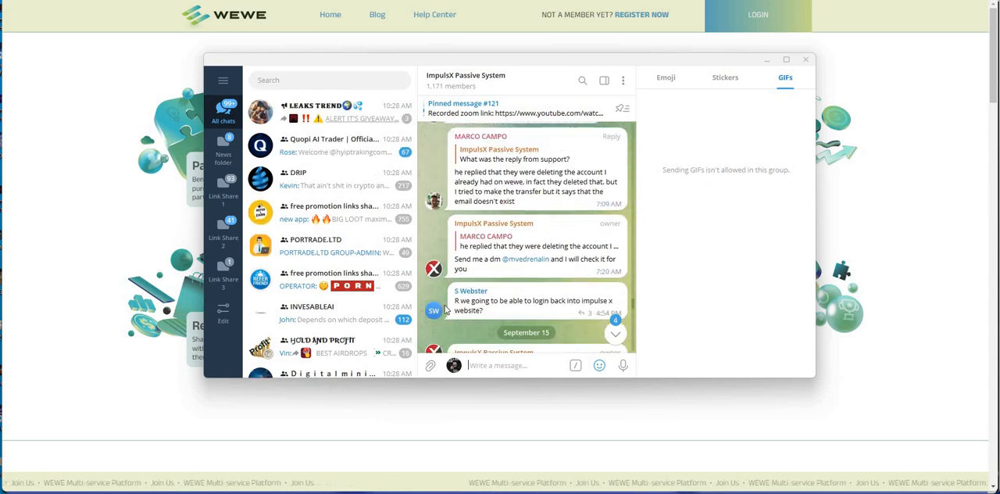
scroll(down, 3)
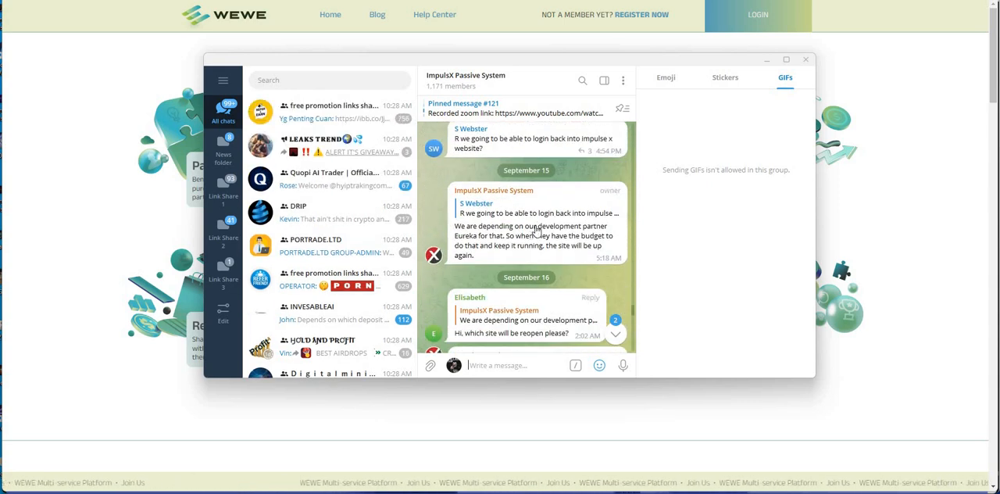
scroll(down, 3)
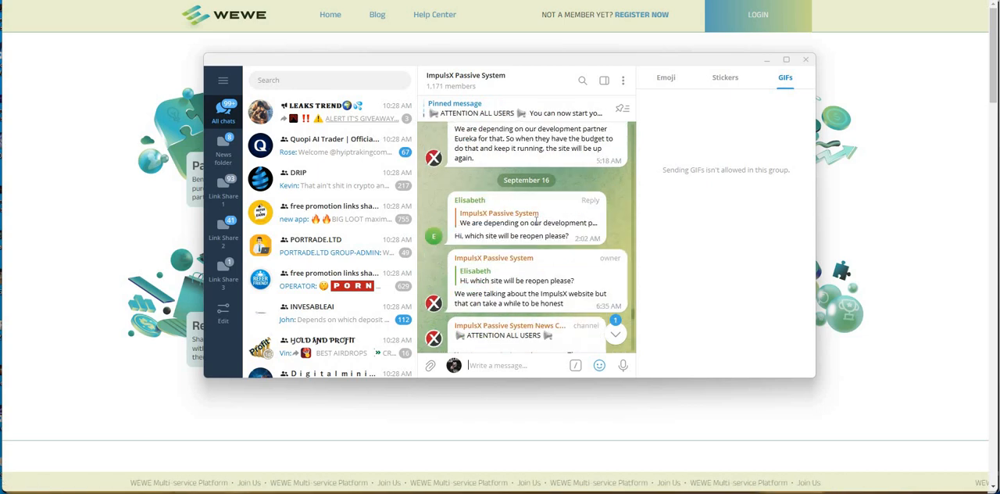
scroll(down, 3)
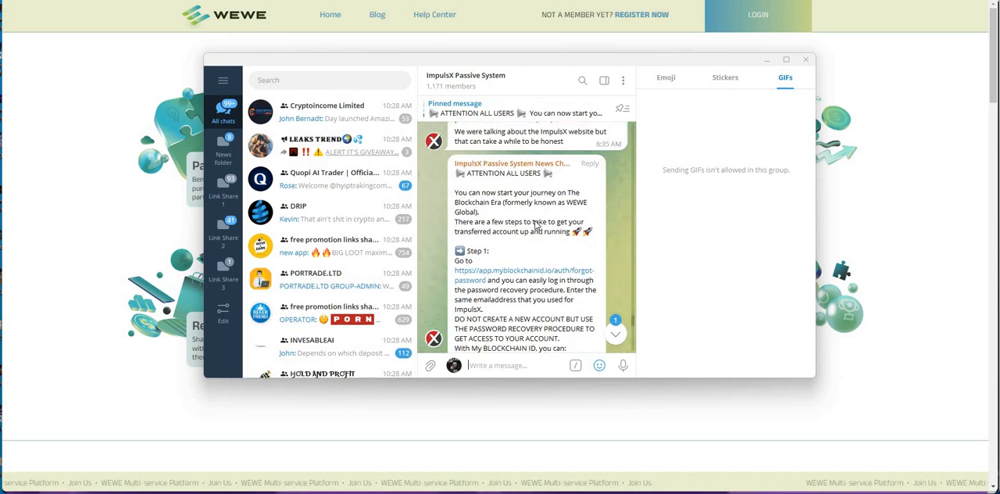
scroll(down, 3)
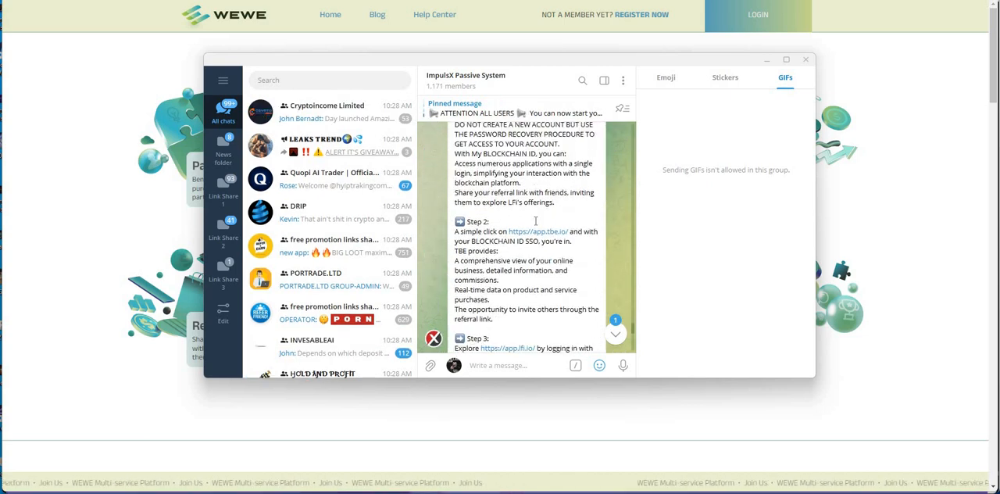
scroll(down, 3)
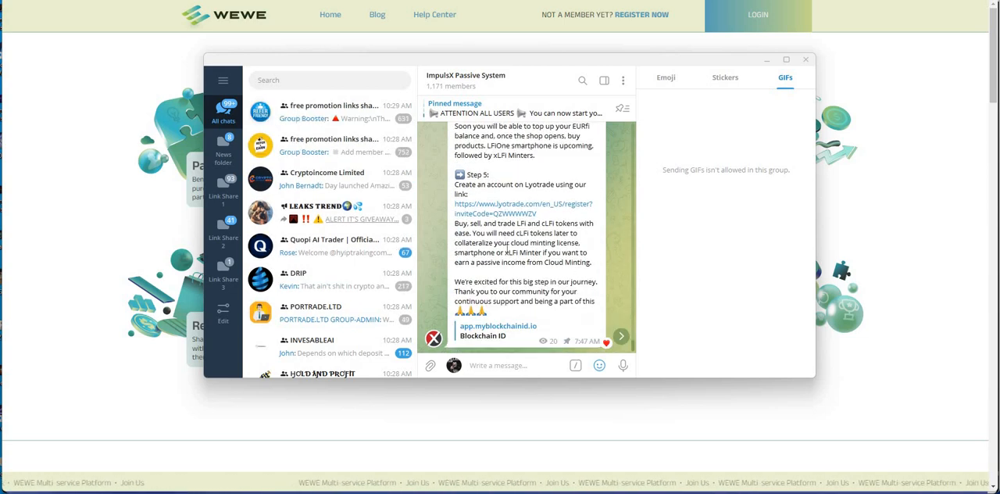
mouse_move(442, 249)
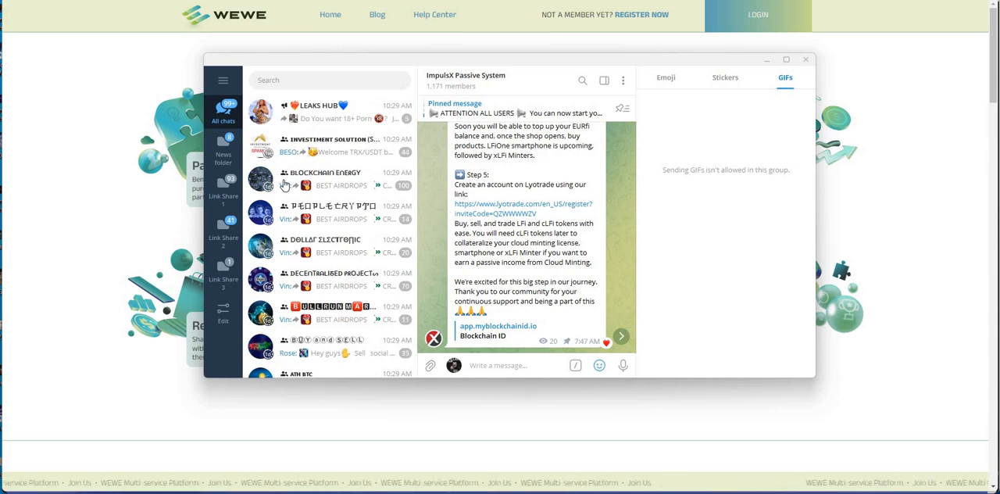
scroll(down, 3)
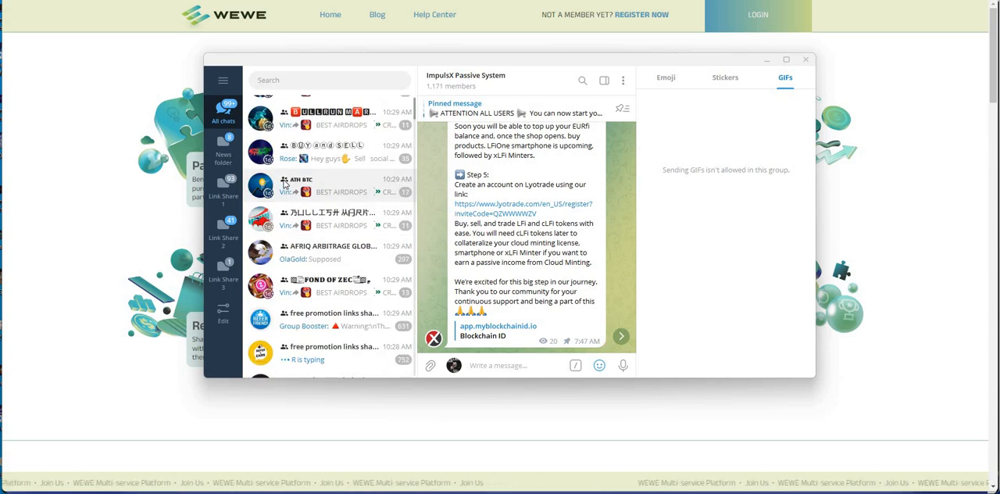
scroll(down, 3)
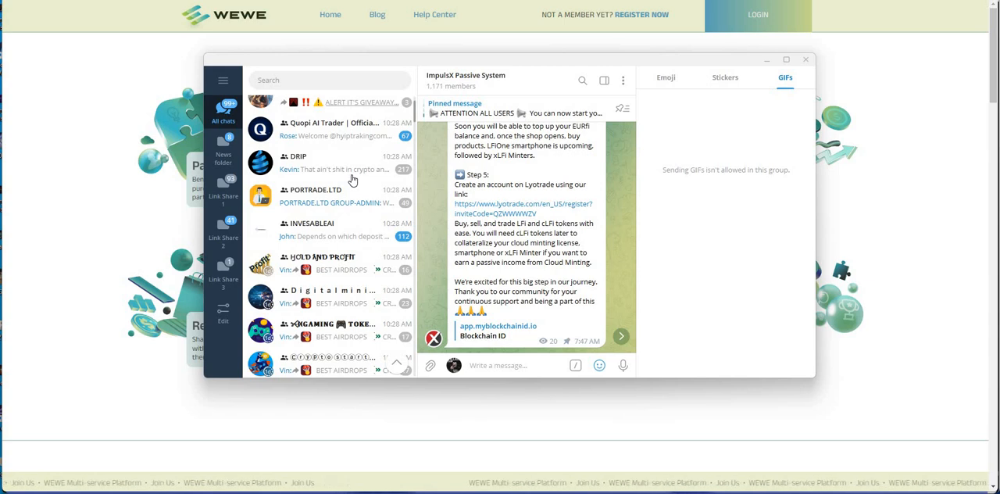
scroll(down, 3)
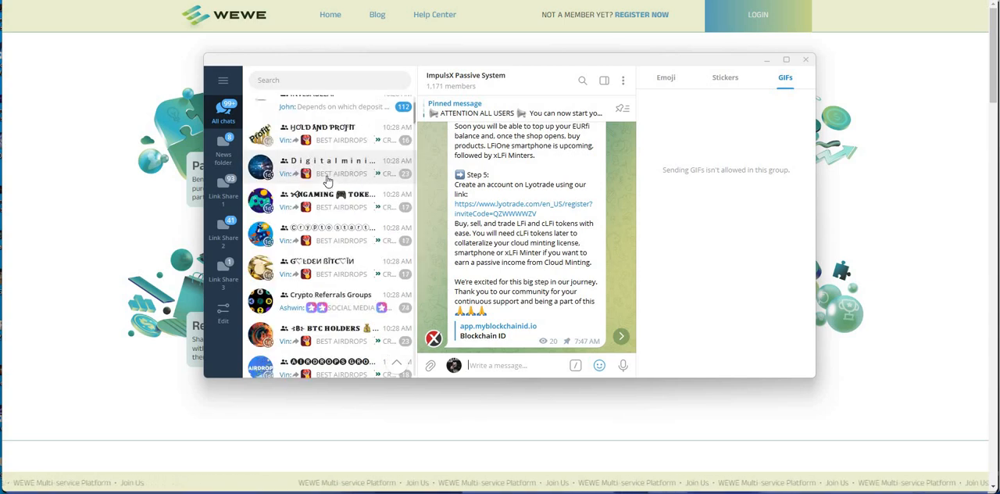
scroll(down, 3)
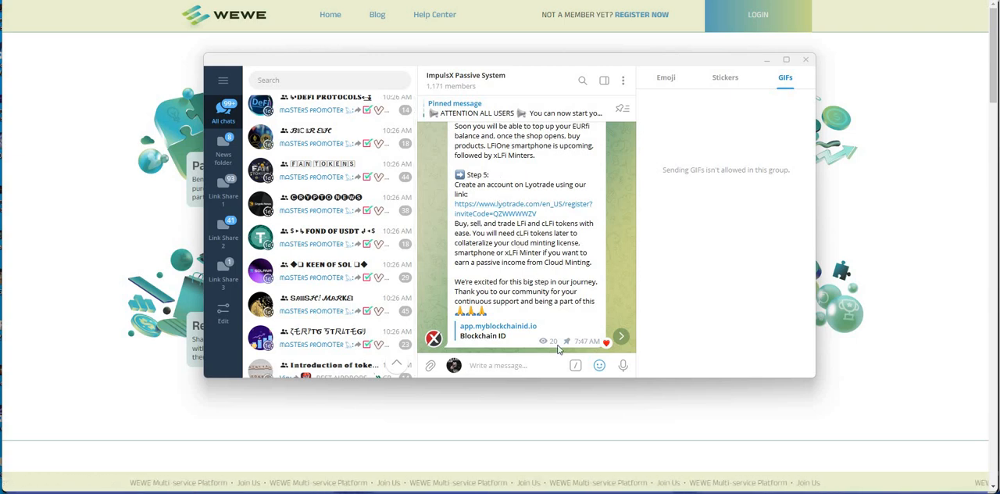
mouse_move(552, 342)
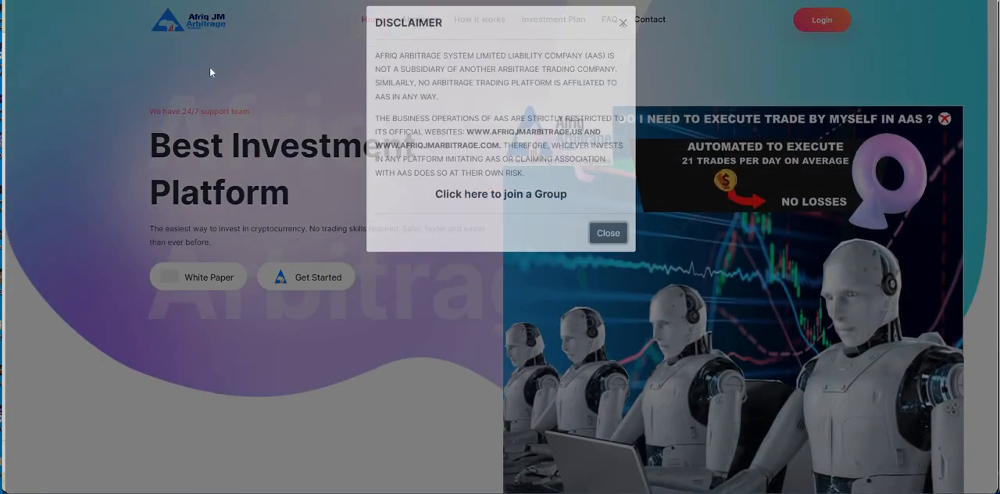
Step: Close the Afriq JM Arbitrage disclaimer to reveal the 'Best Investment Platform' homepage
click(608, 233)
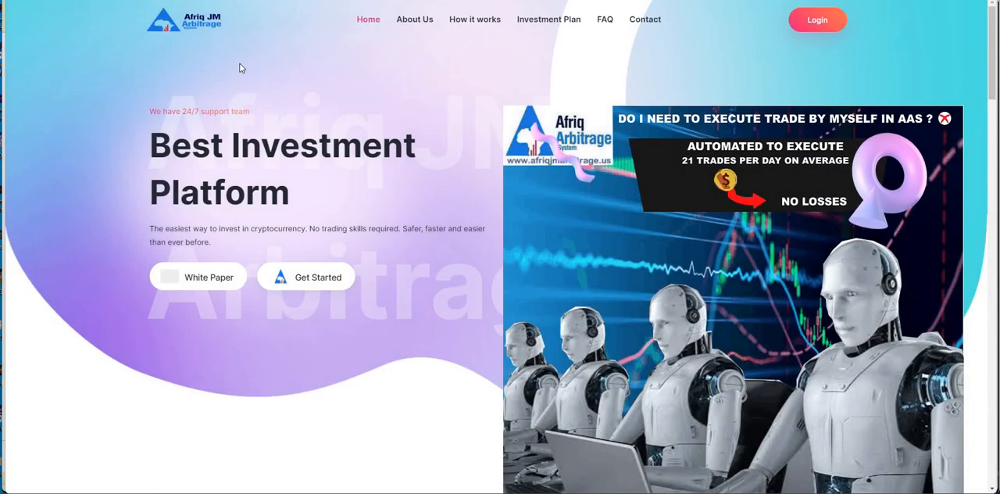
mouse_move(193, 76)
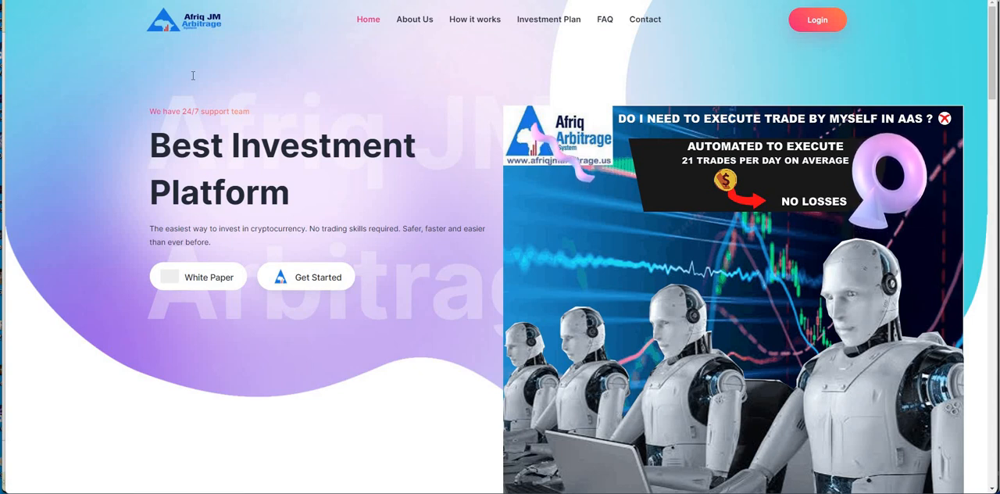
mouse_move(278, 68)
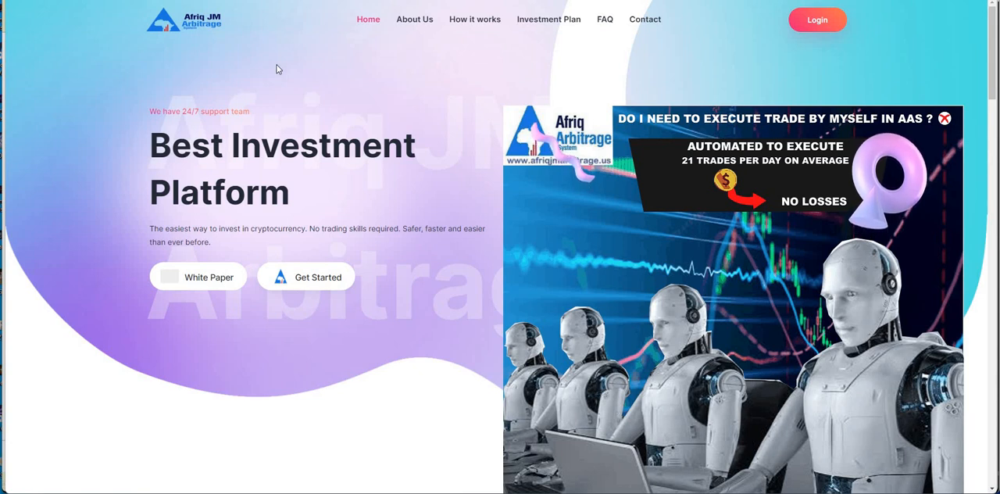
mouse_move(287, 83)
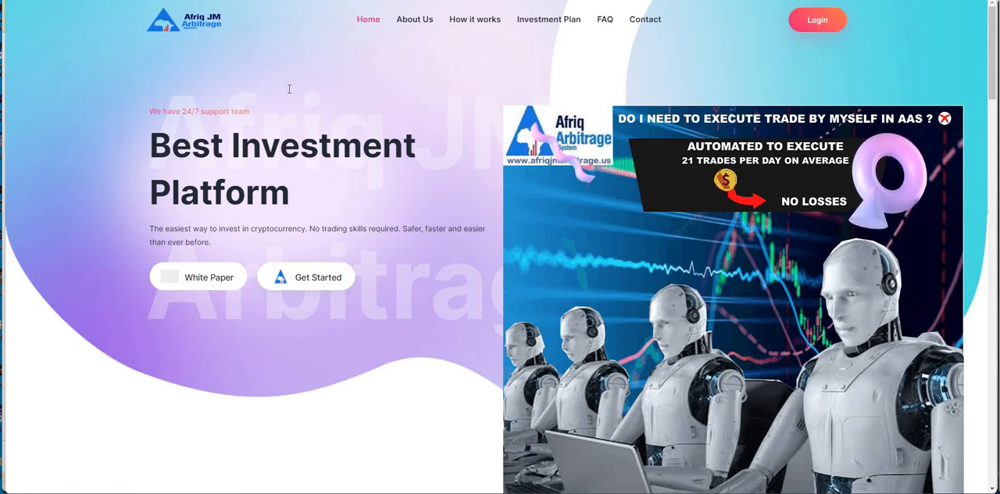
mouse_move(247, 93)
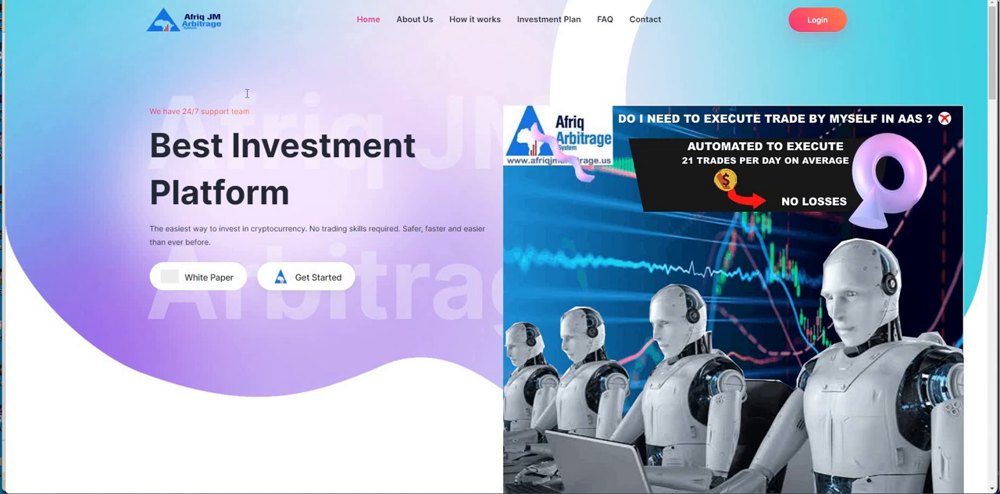
mouse_move(320, 64)
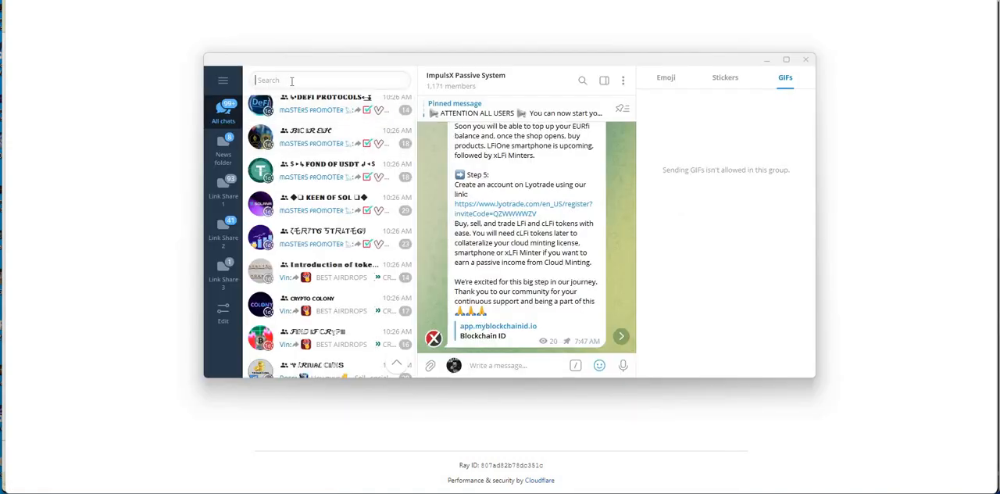
Step: Search 'vorti' and scroll Vortic United's posts to the weekly trading statistics summary
text(vorti)
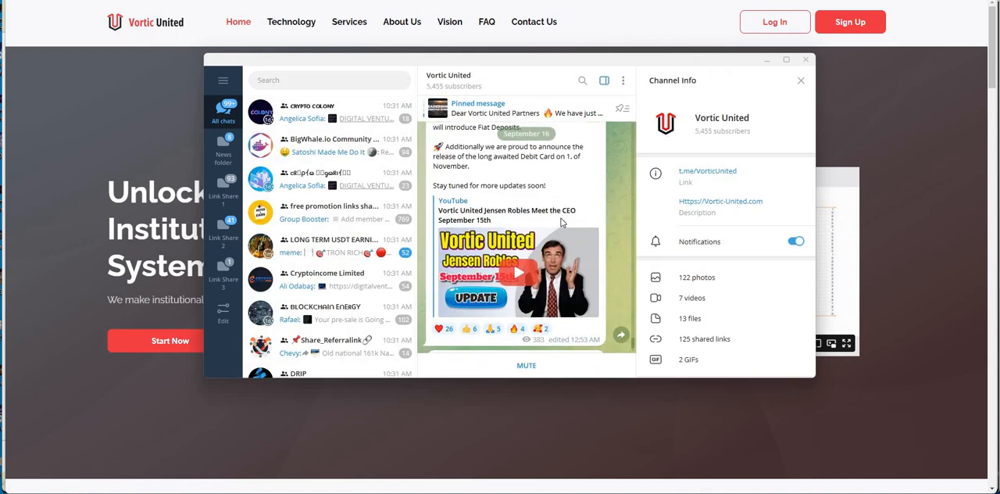
scroll(down, 3)
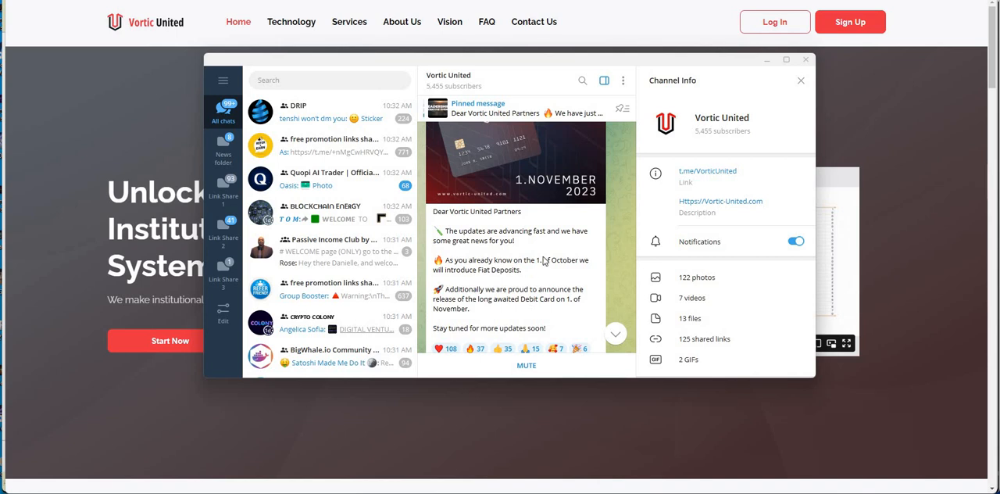
scroll(down, 3)
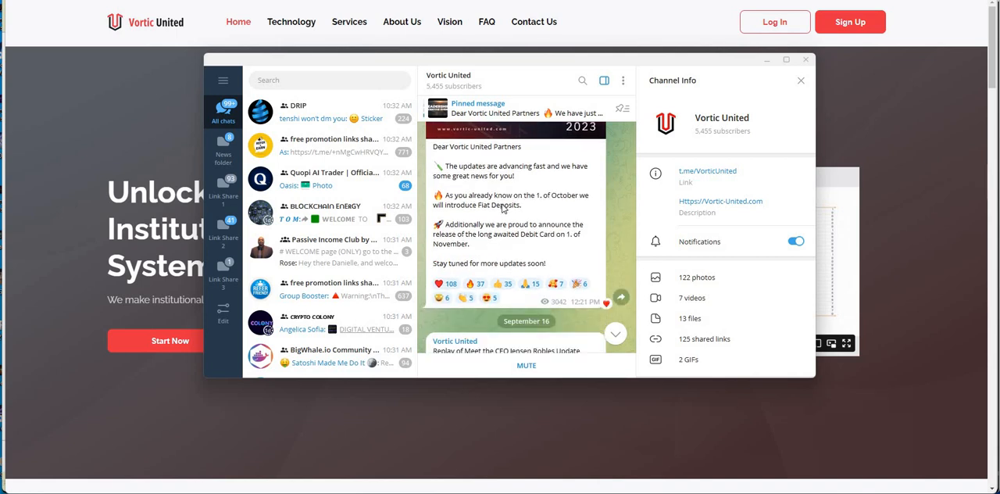
scroll(down, 3)
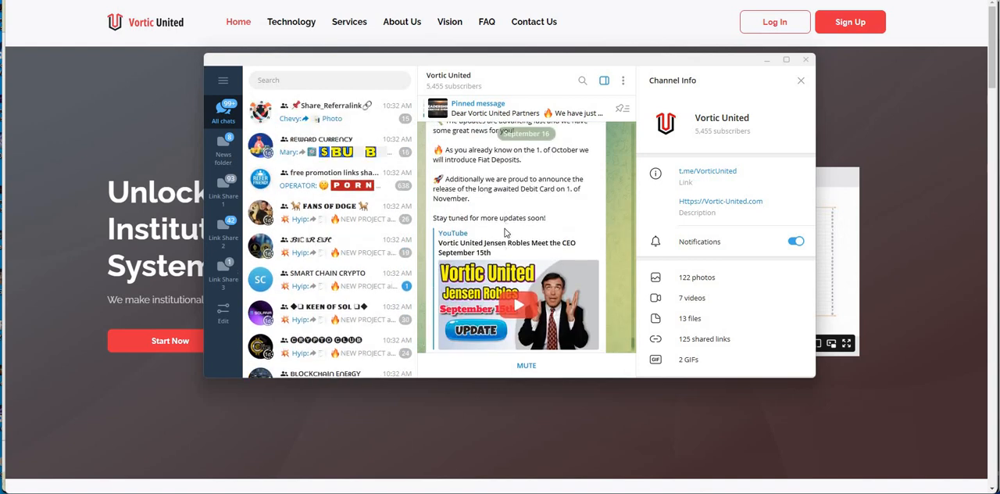
scroll(down, 3)
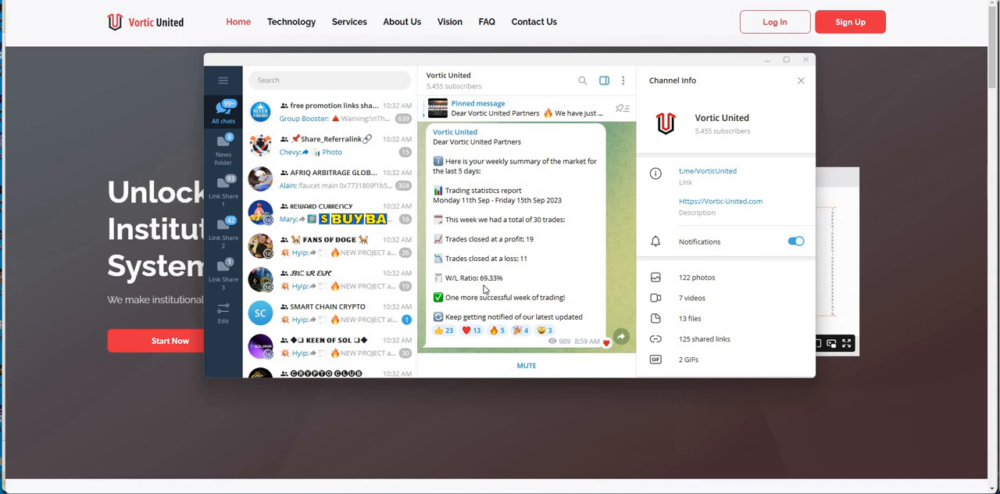
mouse_move(550, 273)
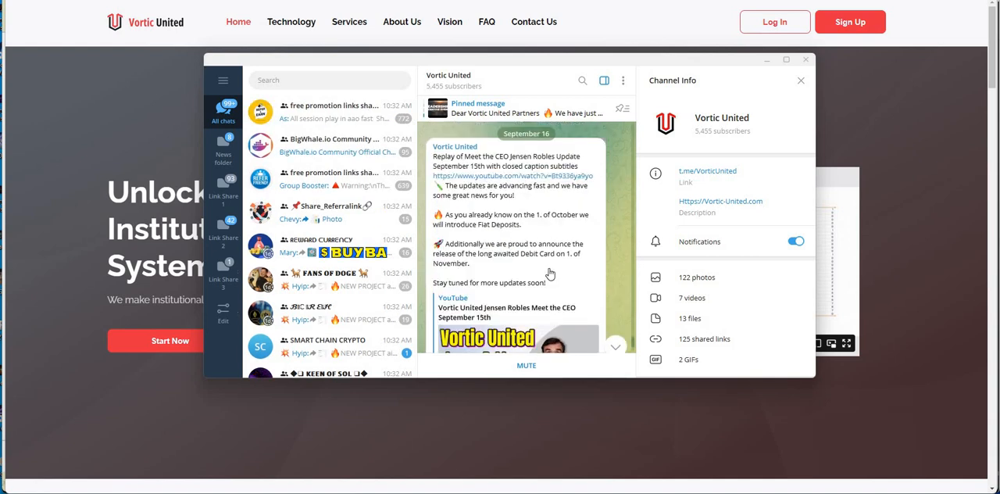
Step: Scroll Vortic United's history to the Fiat Deposits and Debit Card announcement
scroll(down, 3)
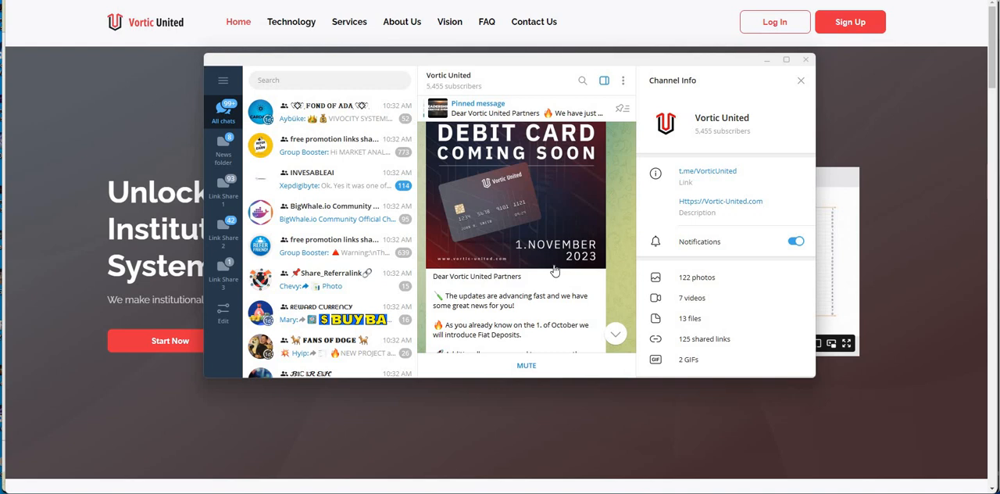
scroll(down, 3)
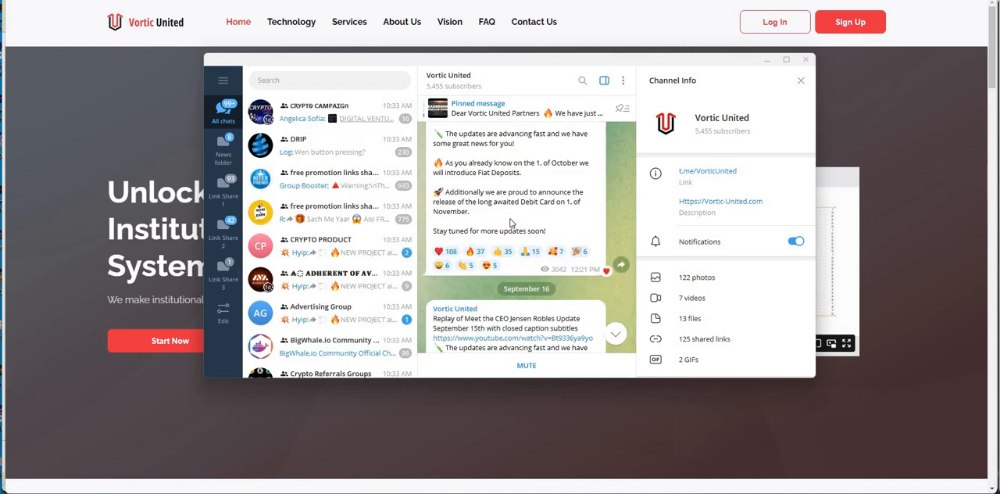
Step: Scroll Vortic United around the debit card announcement and September 16 CEO update replay
scroll(down, 3)
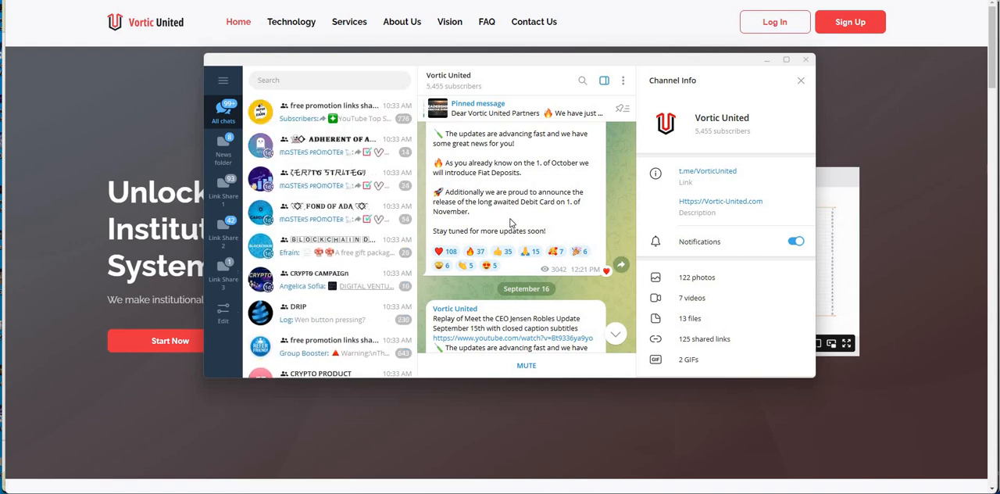
scroll(down, 3)
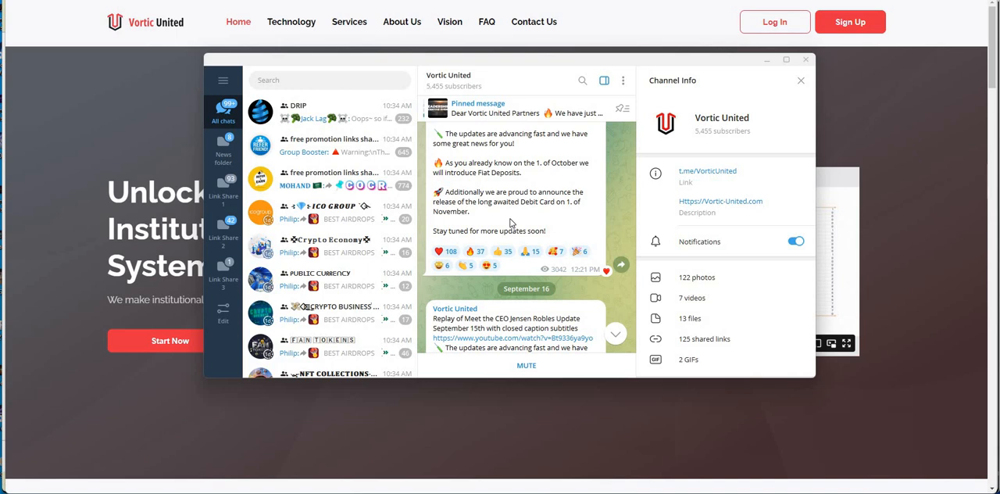
scroll(down, 3)
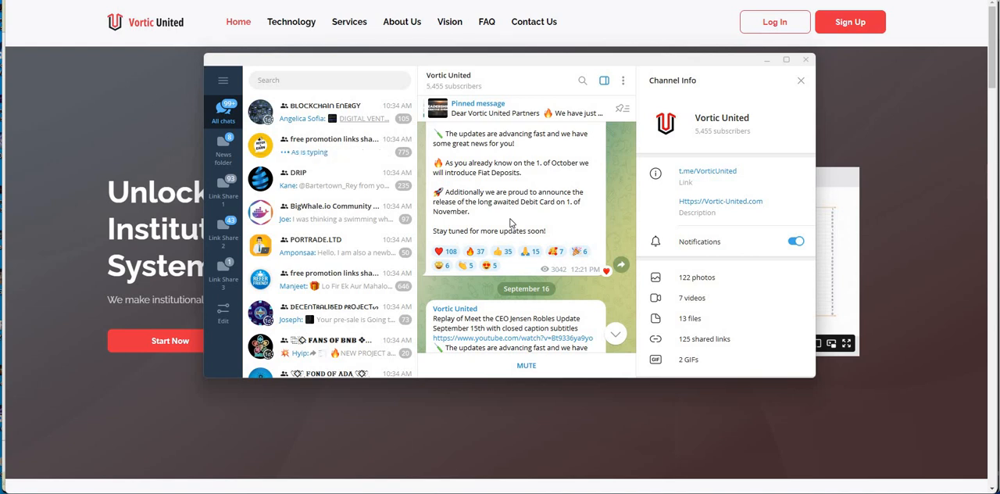
scroll(down, 3)
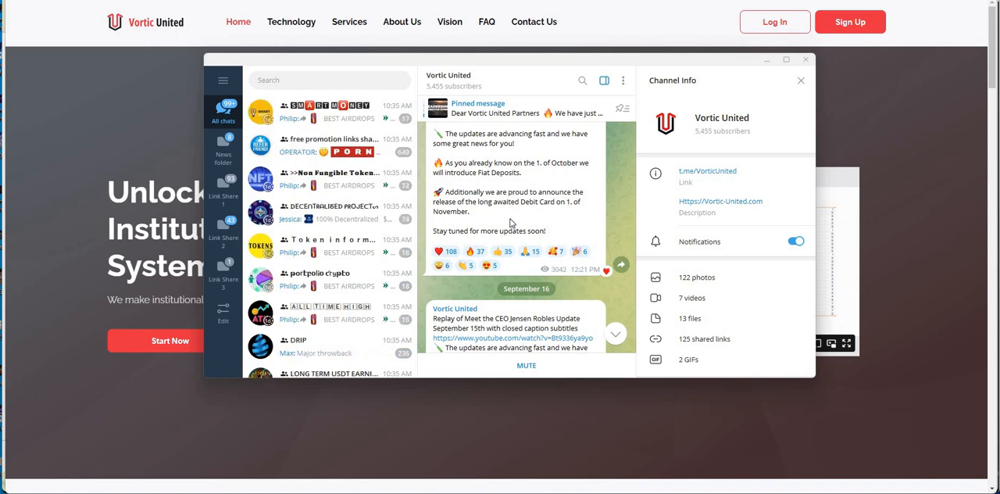
scroll(down, 3)
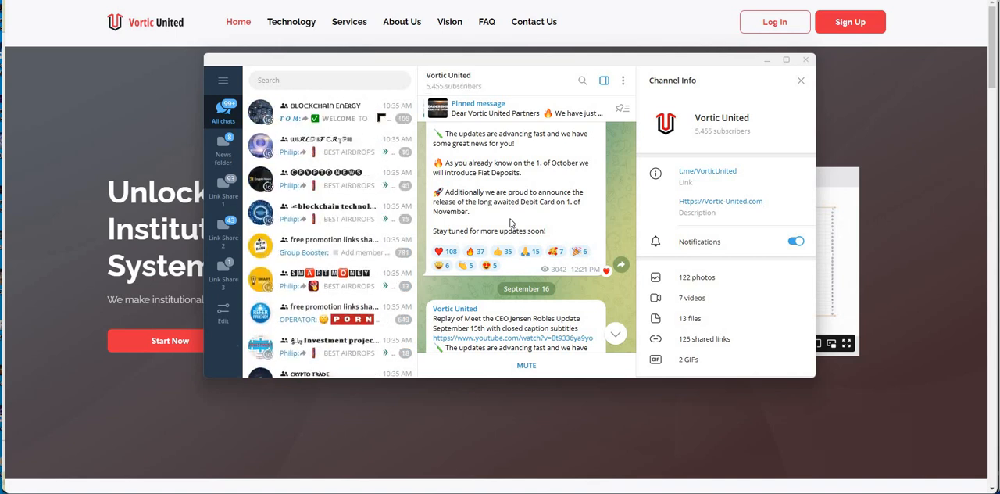
scroll(down, 3)
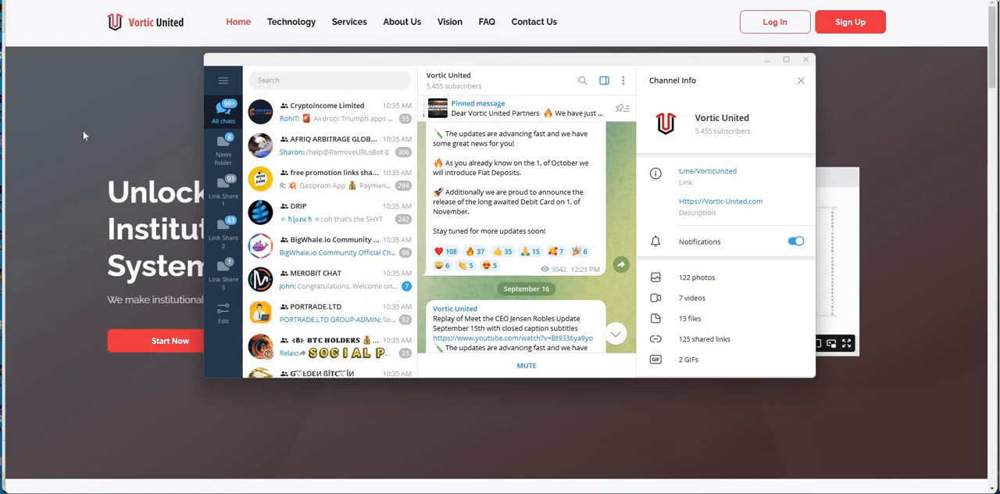
mouse_move(164, 137)
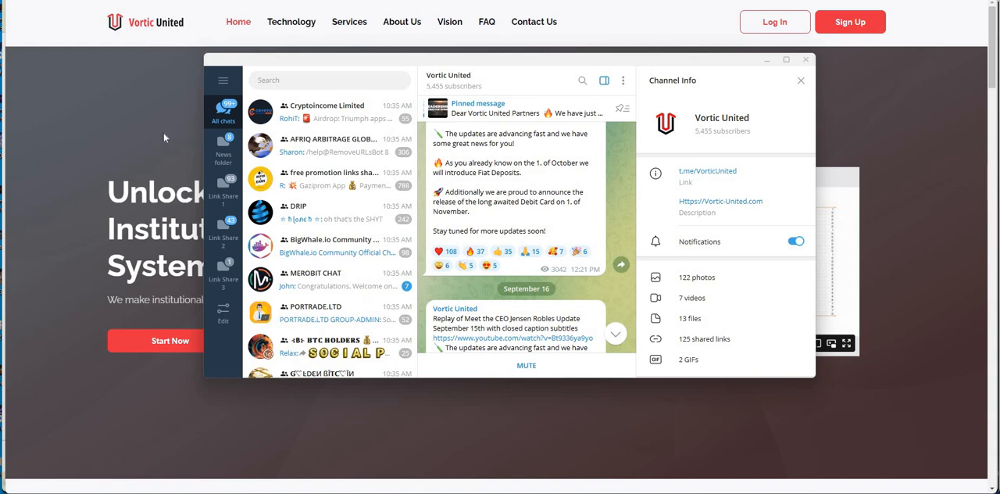